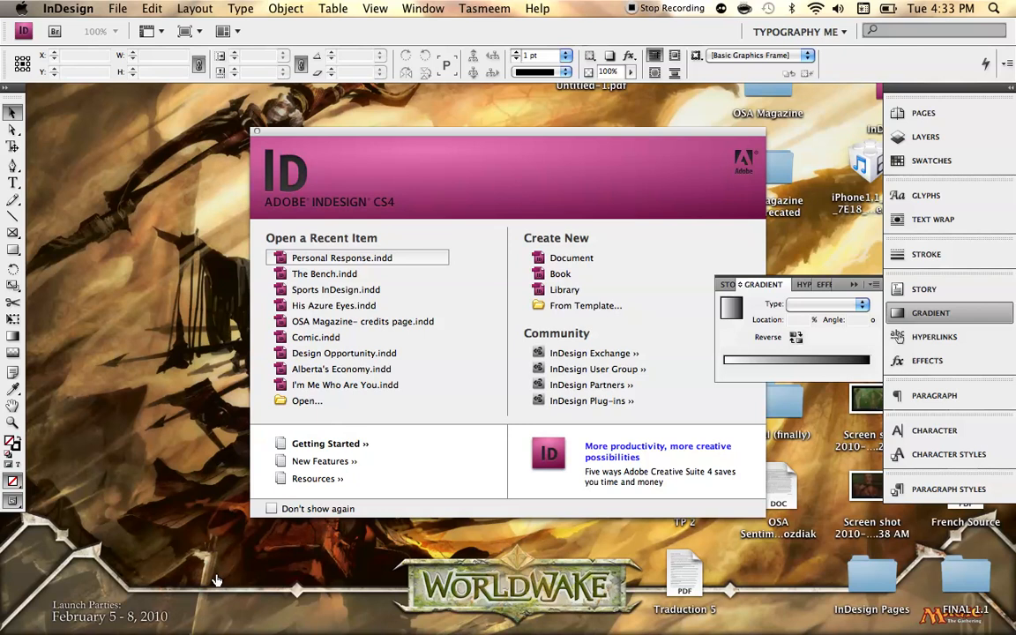
{"action": "mouse_move", "coordinate": [79, 457]}
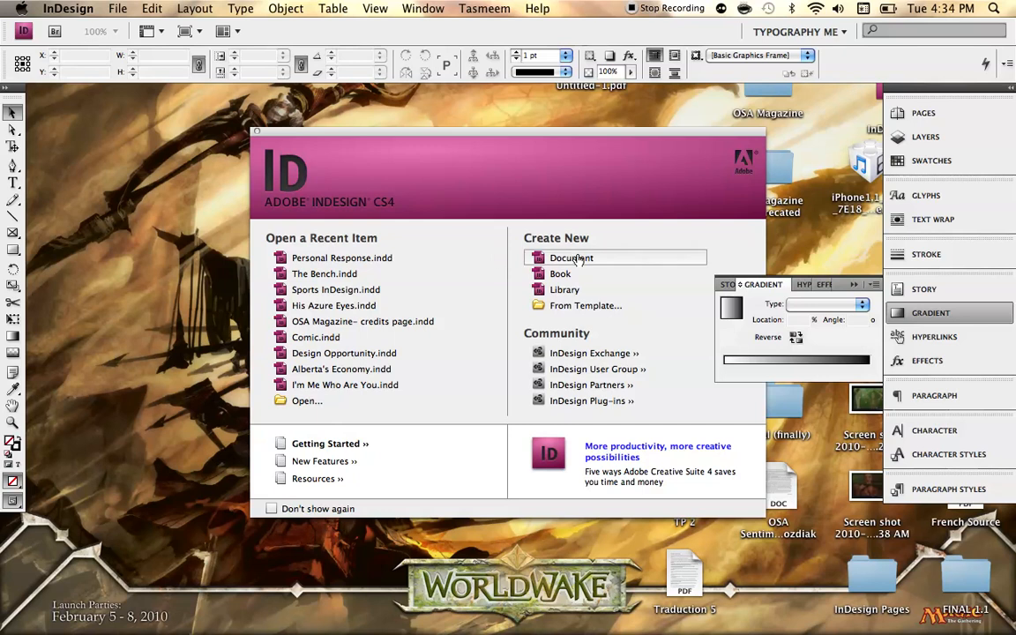
Create a new blank document with the default A4 settings from the Welcome Screen.
{"action": "left_click", "coordinate": [572, 257]}
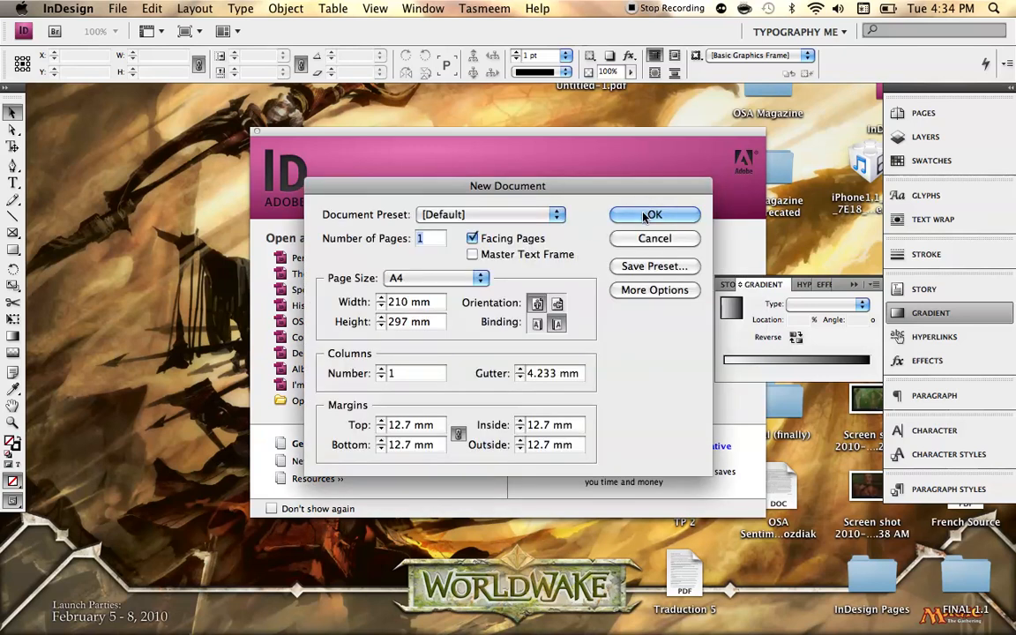
{"action": "left_click", "coordinate": [652, 215]}
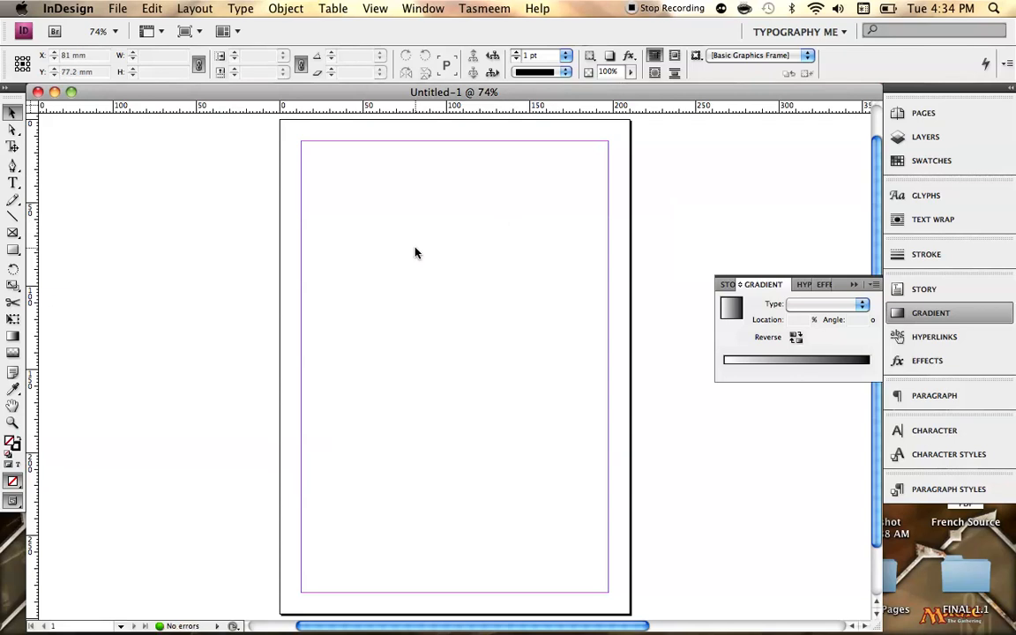
Place Pikachu.jpg on the page, accepting the image import options.
{"action": "left_click", "coordinate": [116, 7]}
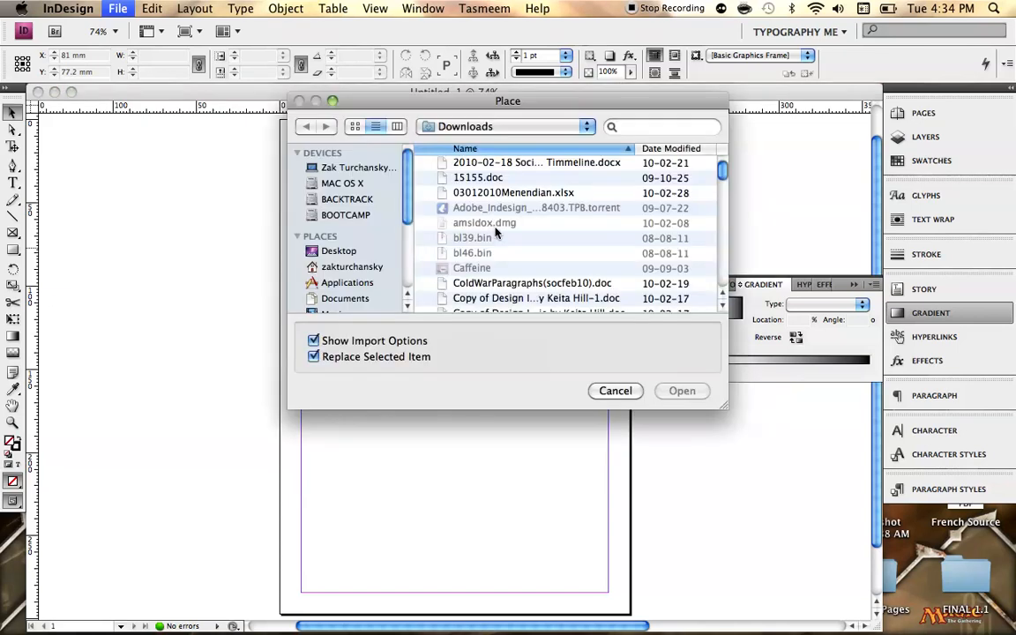
{"action": "scroll", "scroll_direction": "down", "scroll_amount": 3}
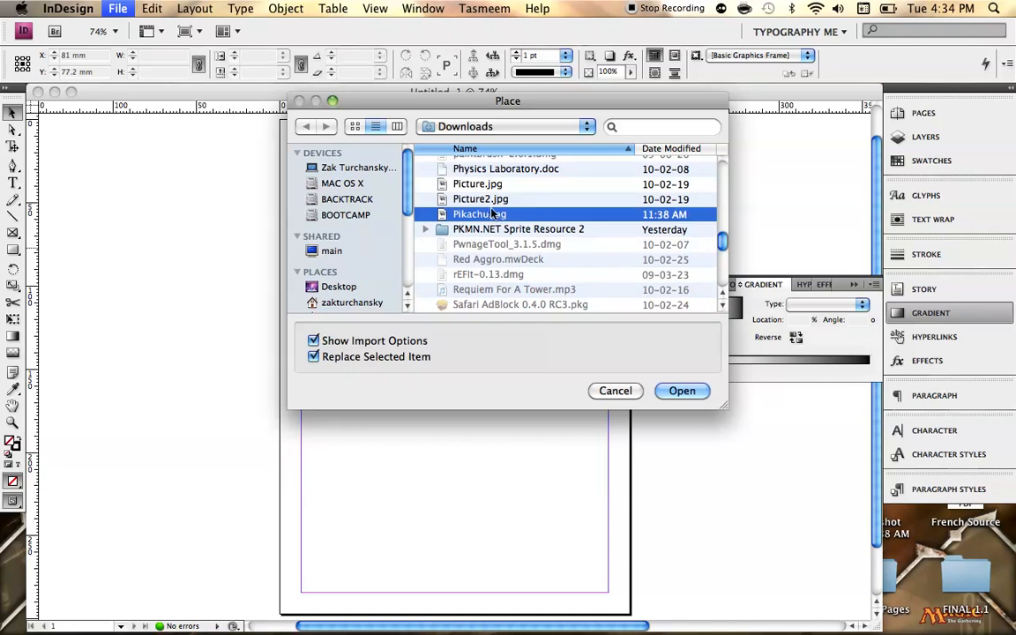
{"action": "left_click", "coordinate": [680, 392]}
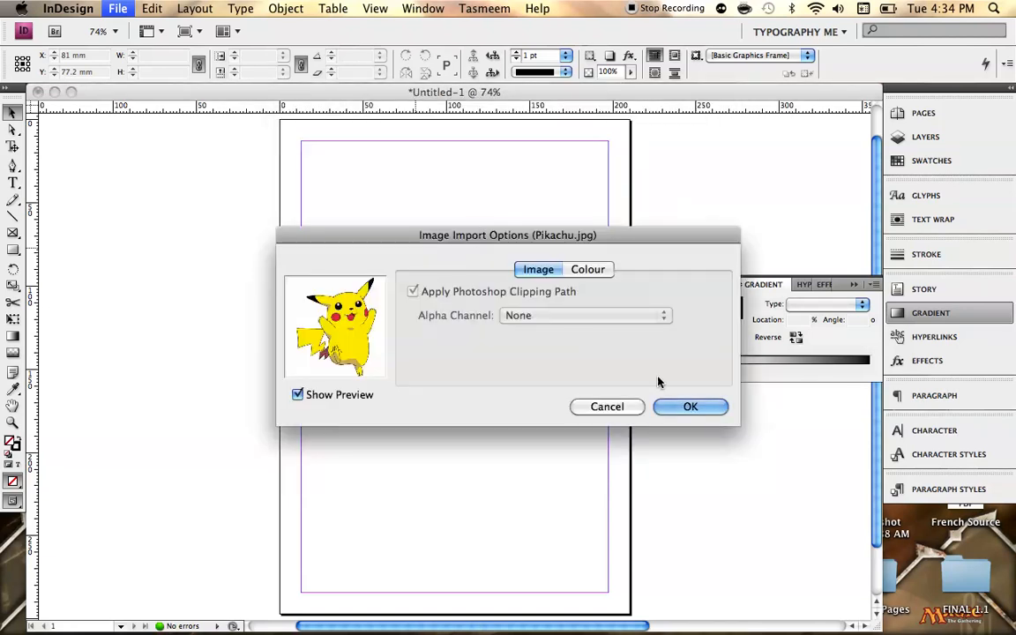
{"action": "left_click", "coordinate": [691, 406]}
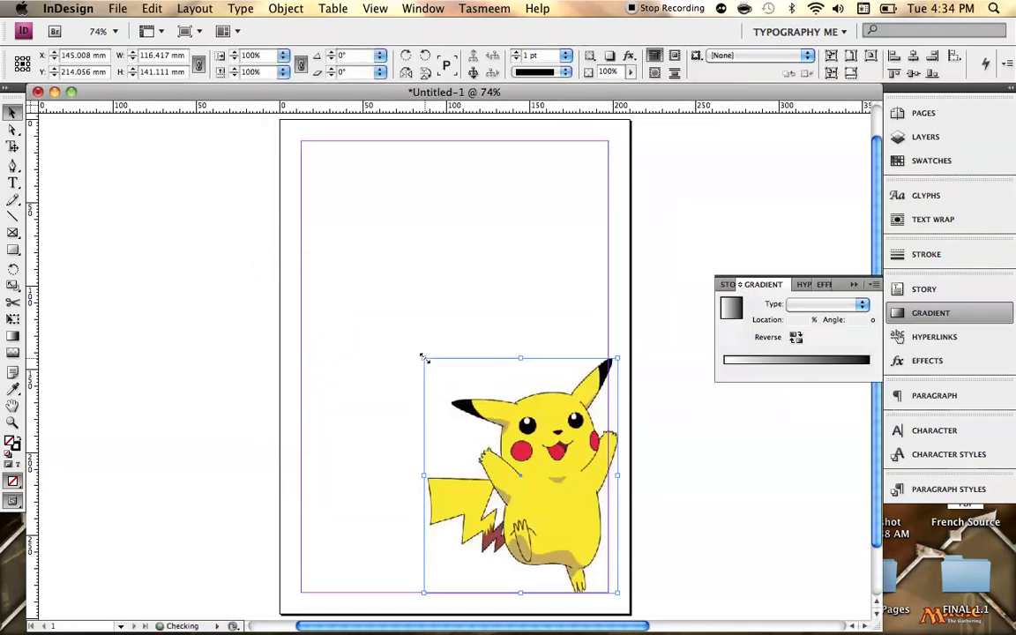
Move the Pikachu image up and scale it down to a smaller size right of centre.
{"action": "left_click_drag", "start_coordinate": [520, 476], "coordinate": [476, 365]}
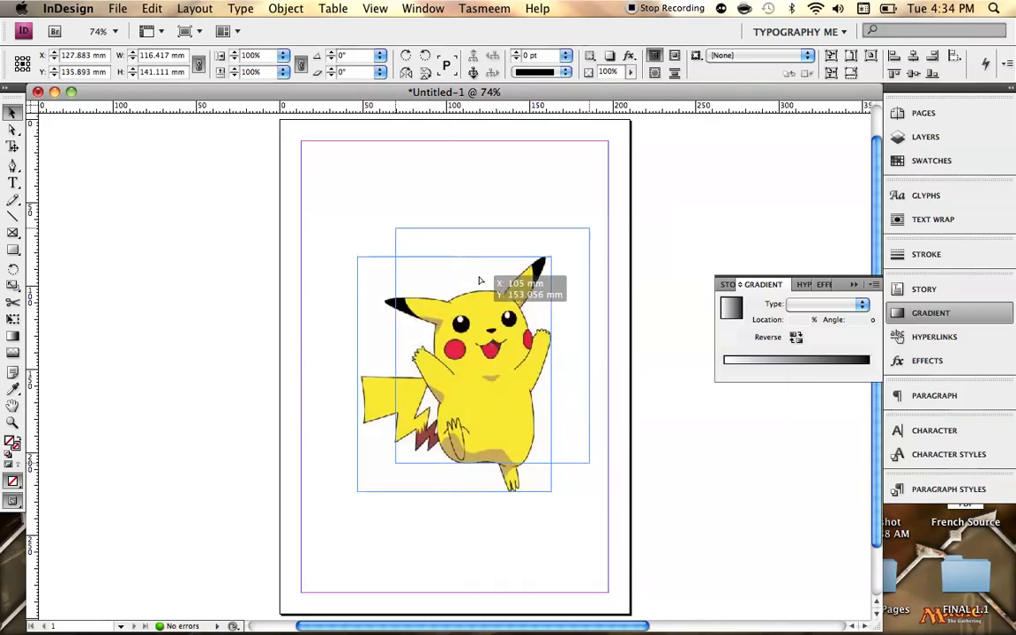
{"action": "left_click_drag", "start_coordinate": [456, 362], "coordinate": [511, 335]}
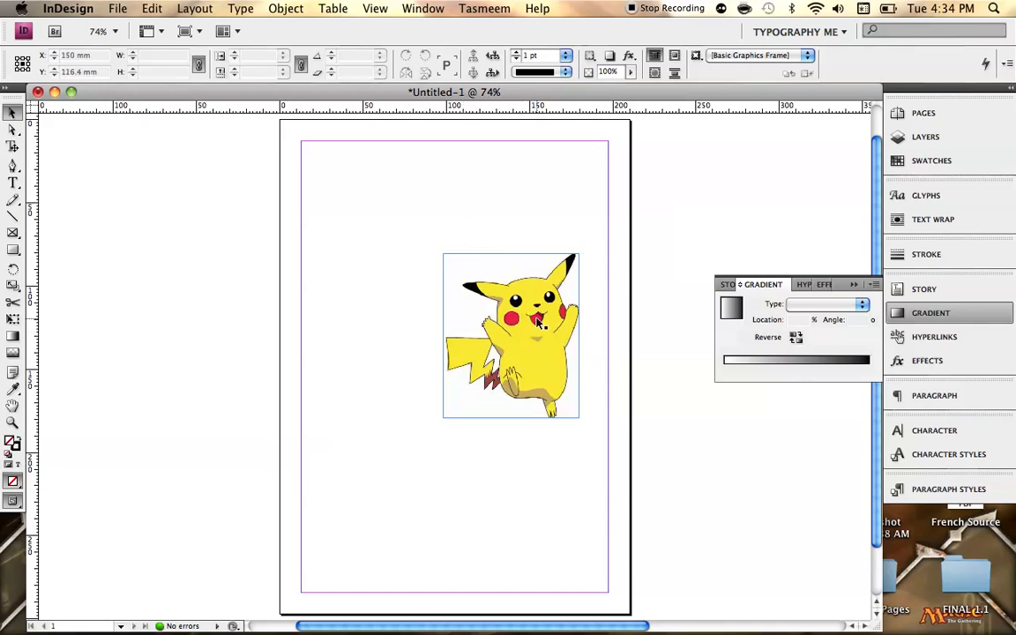
Apply a Detect Edges clipping path to the Pikachu image so its white background is hidden.
{"action": "left_click", "coordinate": [285, 7]}
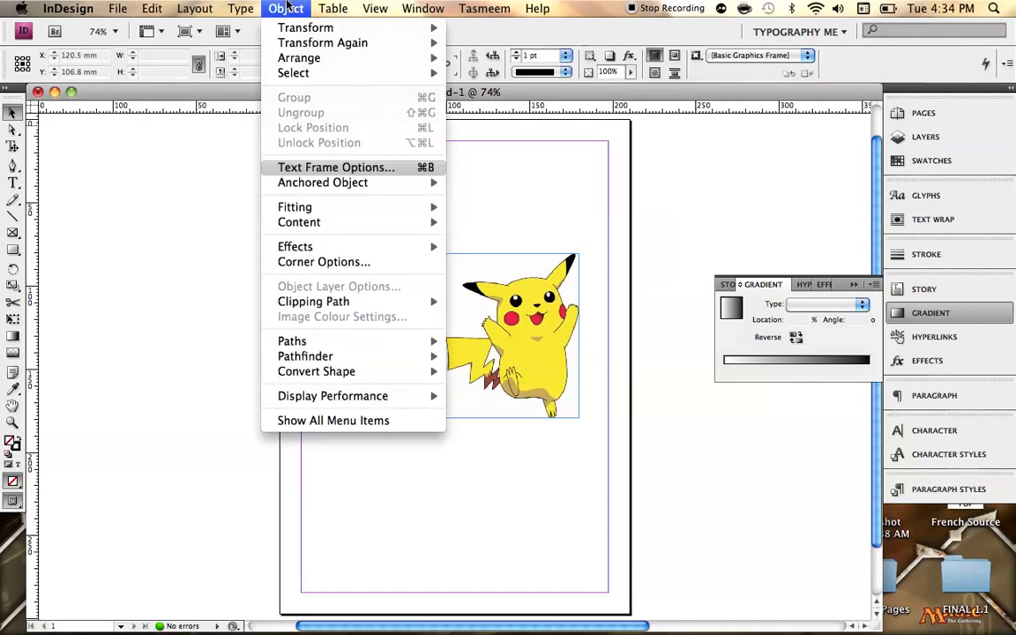
{"action": "mouse_move", "coordinate": [314, 300]}
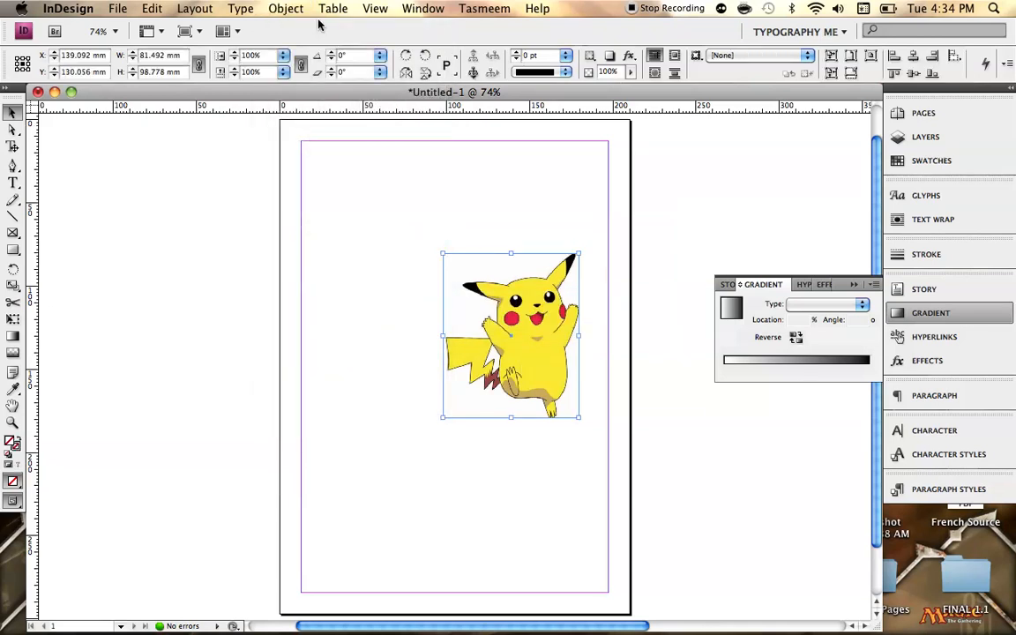
{"action": "left_click", "coordinate": [286, 7]}
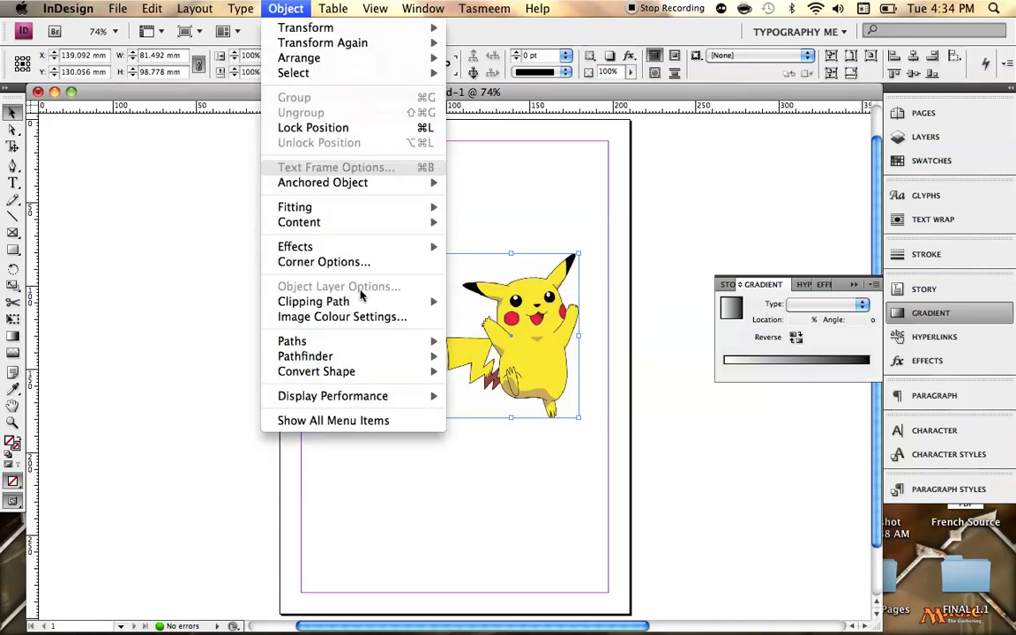
{"action": "left_click", "coordinate": [314, 300]}
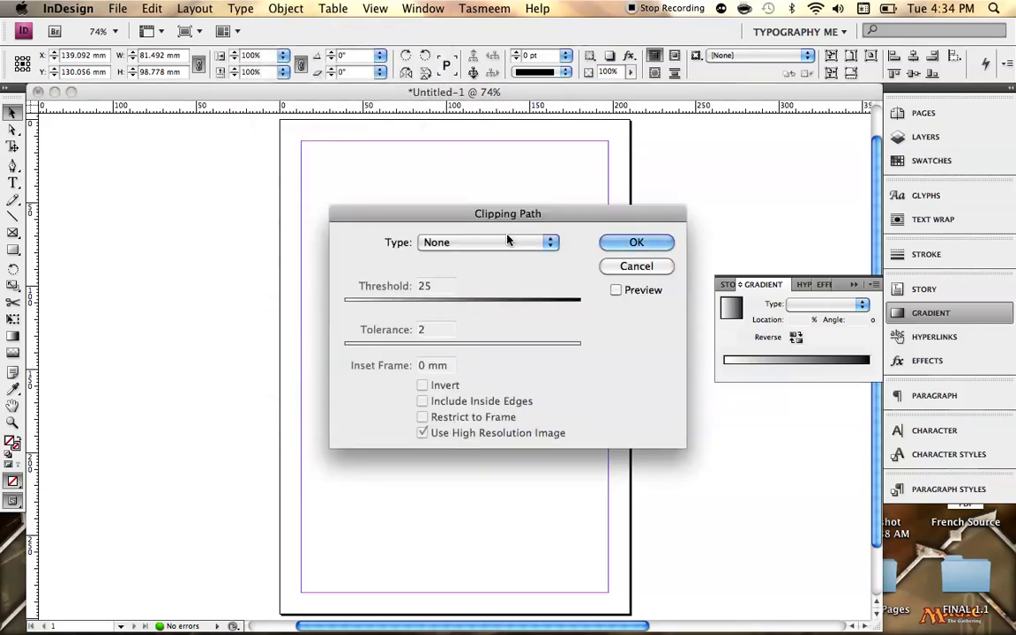
{"action": "left_click", "coordinate": [485, 242]}
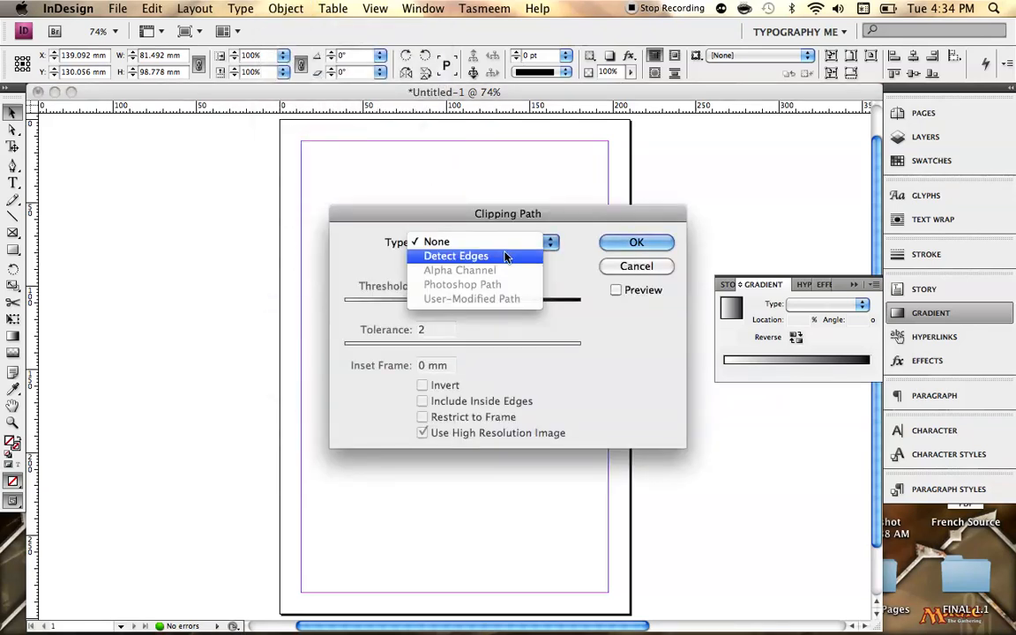
{"action": "left_click", "coordinate": [455, 254]}
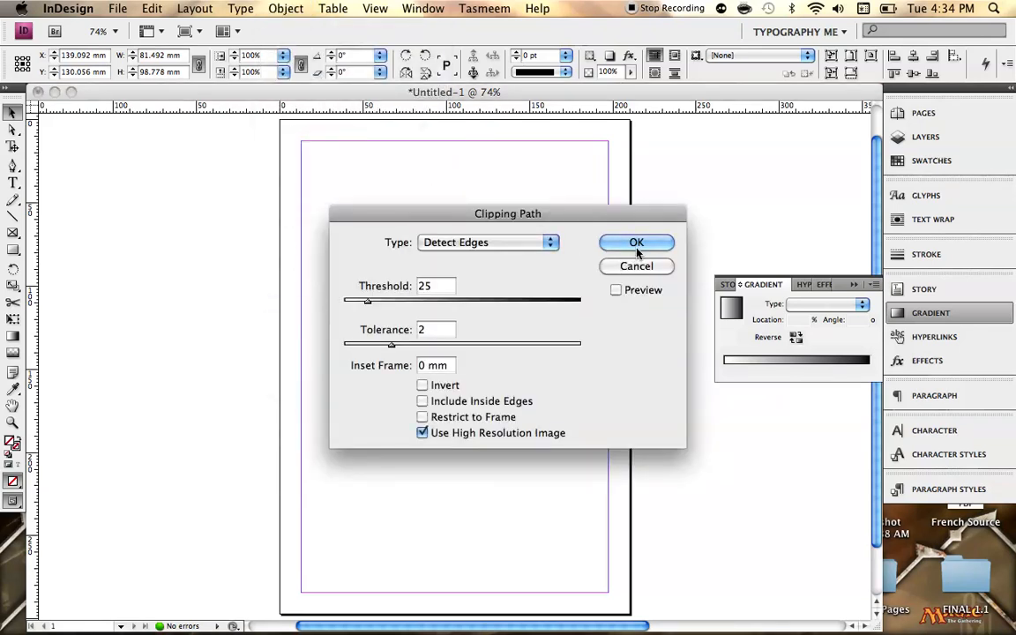
{"action": "left_click", "coordinate": [635, 244]}
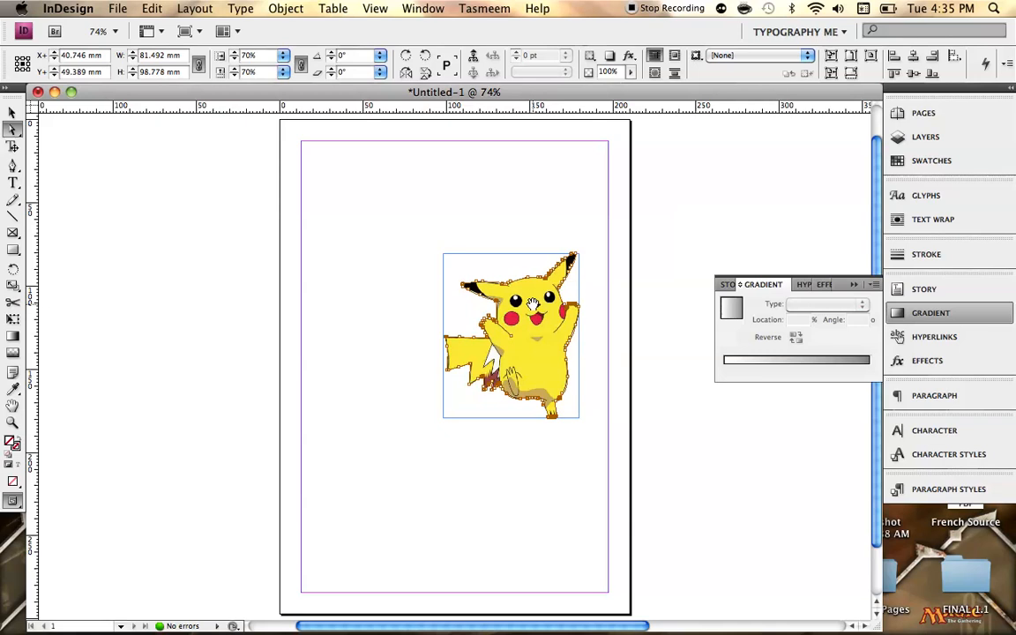
{"action": "right_click", "coordinate": [529, 309]}
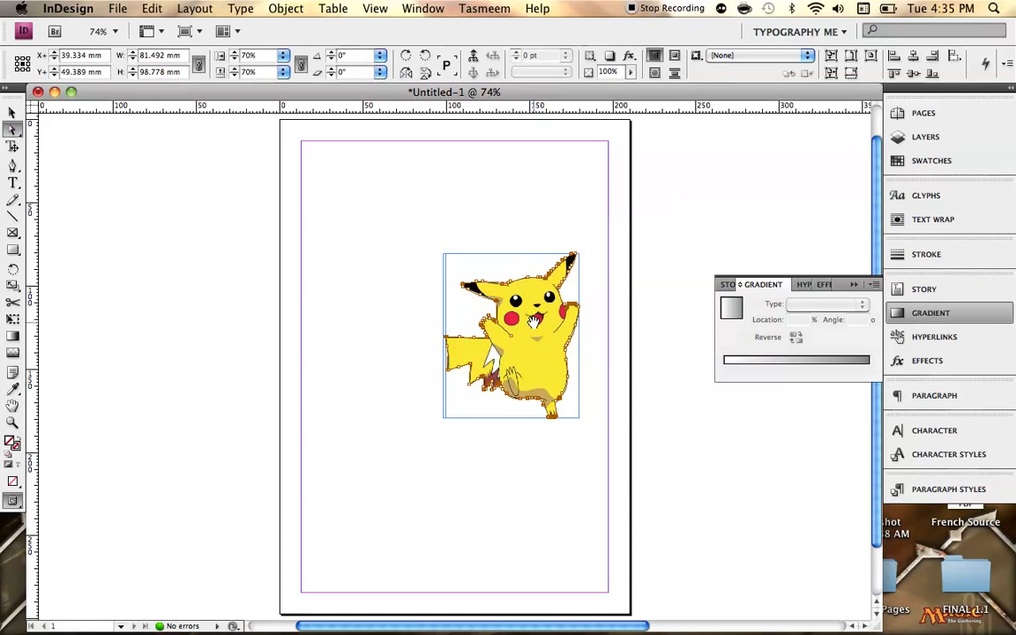
{"action": "mouse_move", "coordinate": [533, 298]}
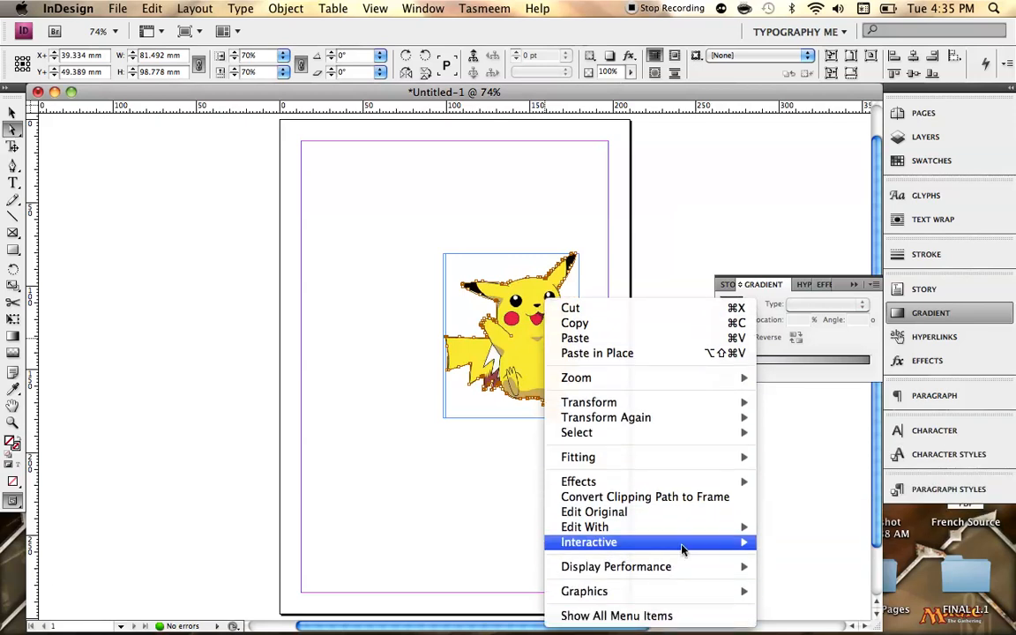
{"action": "mouse_move", "coordinate": [645, 497]}
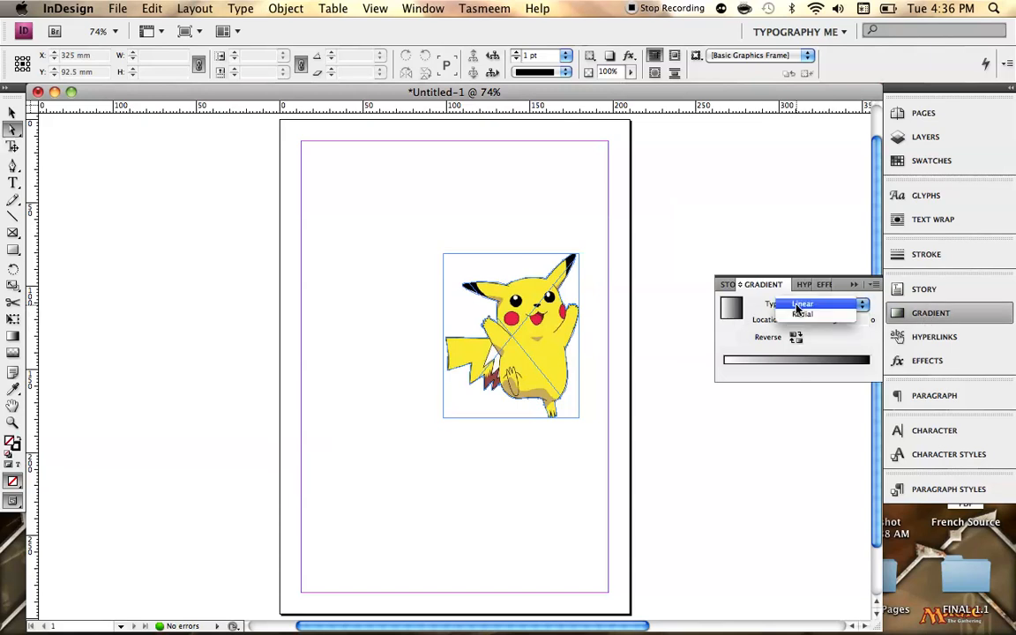
Set the gradient type to Linear, try Radial, then settle on Linear.
{"action": "left_click", "coordinate": [803, 304]}
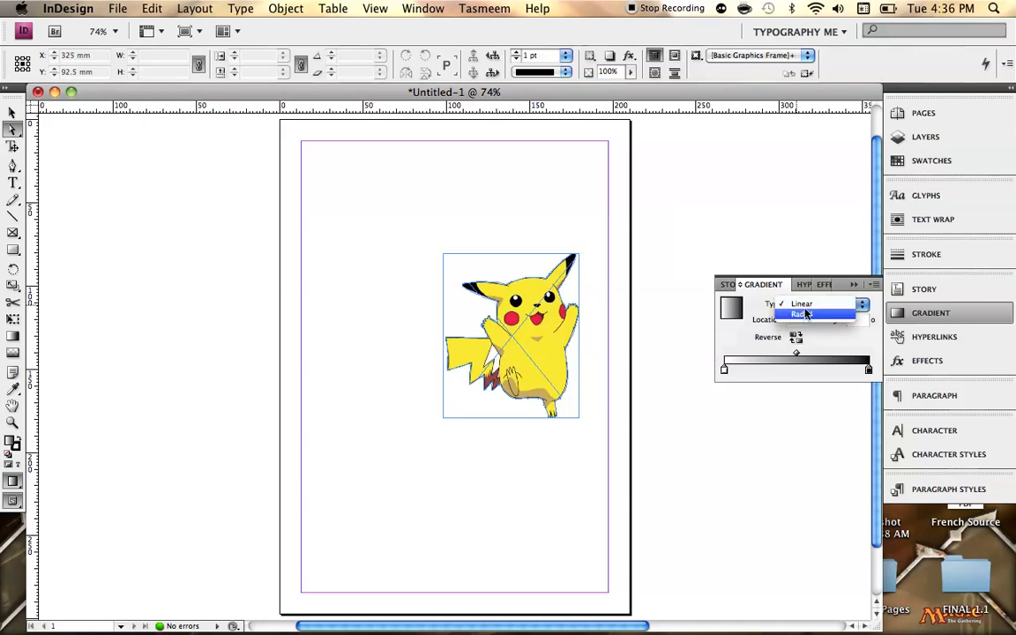
{"action": "left_click", "coordinate": [803, 314]}
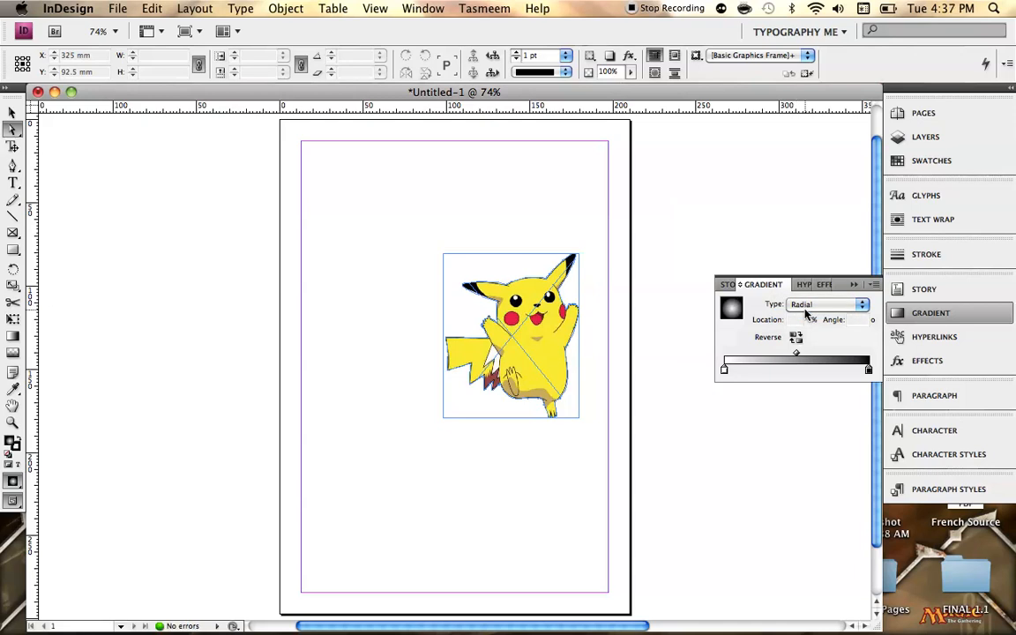
{"action": "left_click", "coordinate": [860, 303]}
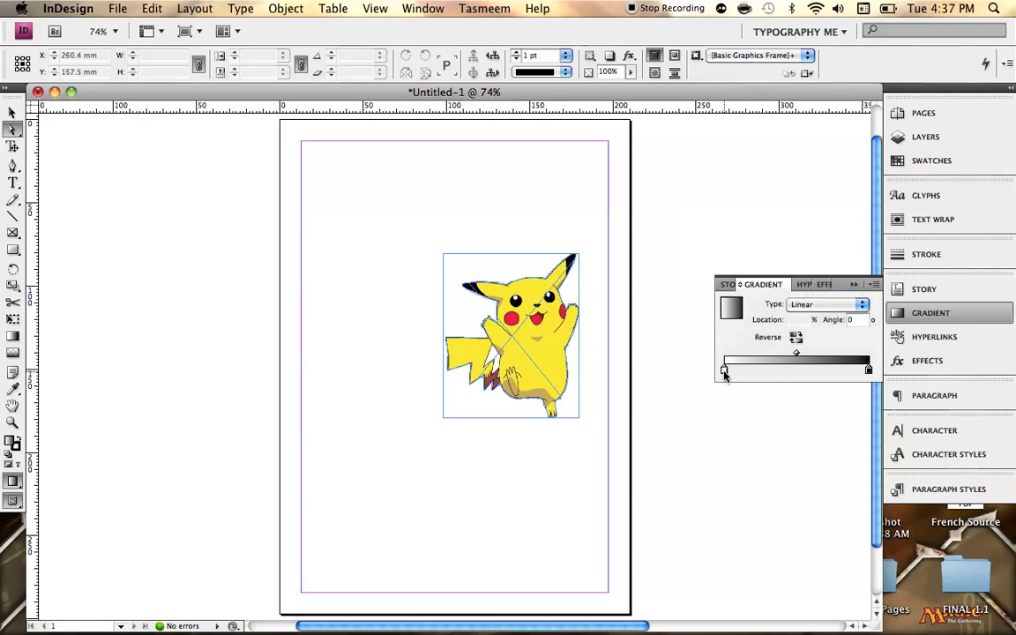
Adjust the gradient ramp's colour stops and midpoint for a dark-to-white linear fill.
{"action": "left_click_drag", "start_coordinate": [723, 369], "coordinate": [734, 369]}
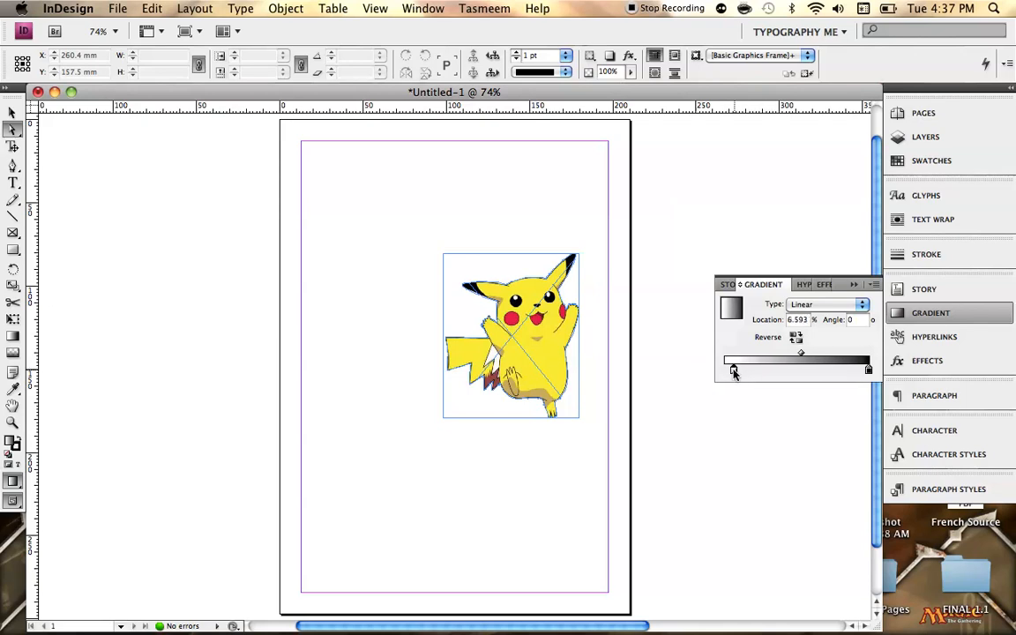
{"action": "left_click_drag", "start_coordinate": [732, 369], "coordinate": [846, 369]}
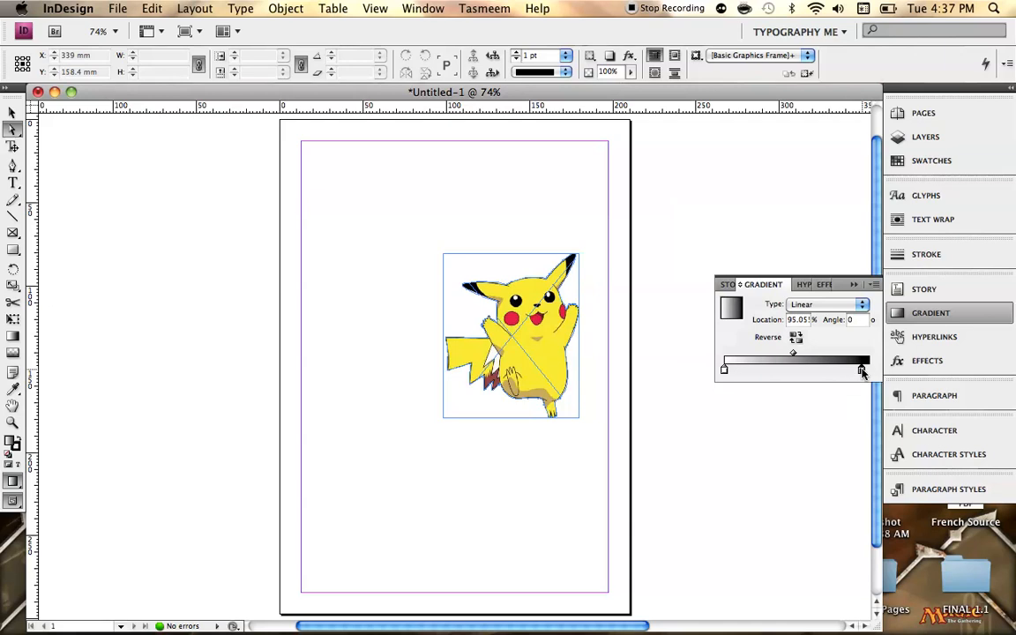
{"action": "left_click_drag", "start_coordinate": [862, 369], "coordinate": [767, 358]}
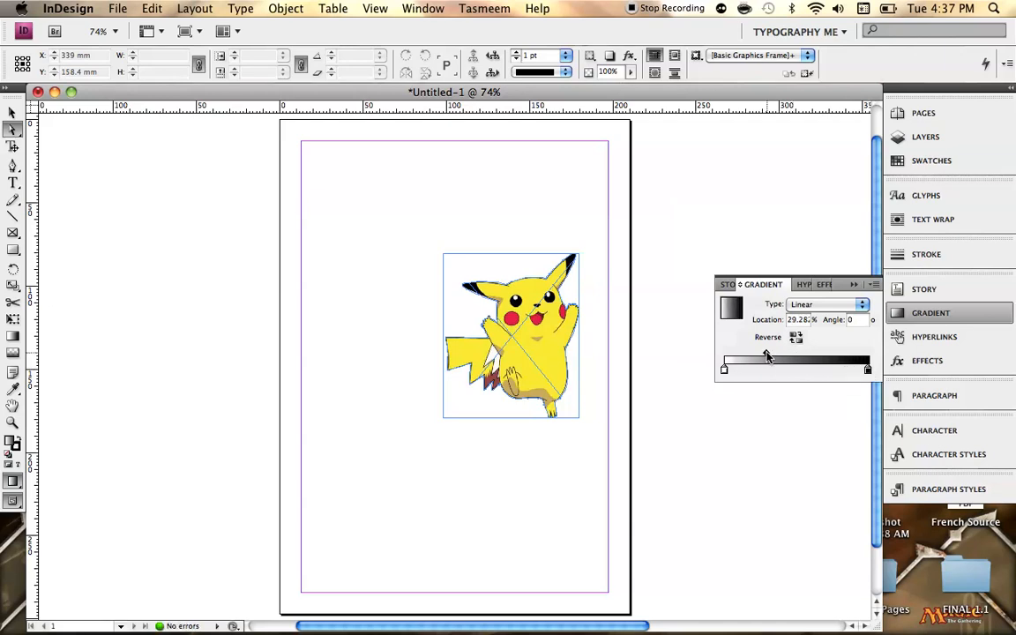
{"action": "left_click_drag", "start_coordinate": [765, 356], "coordinate": [810, 357]}
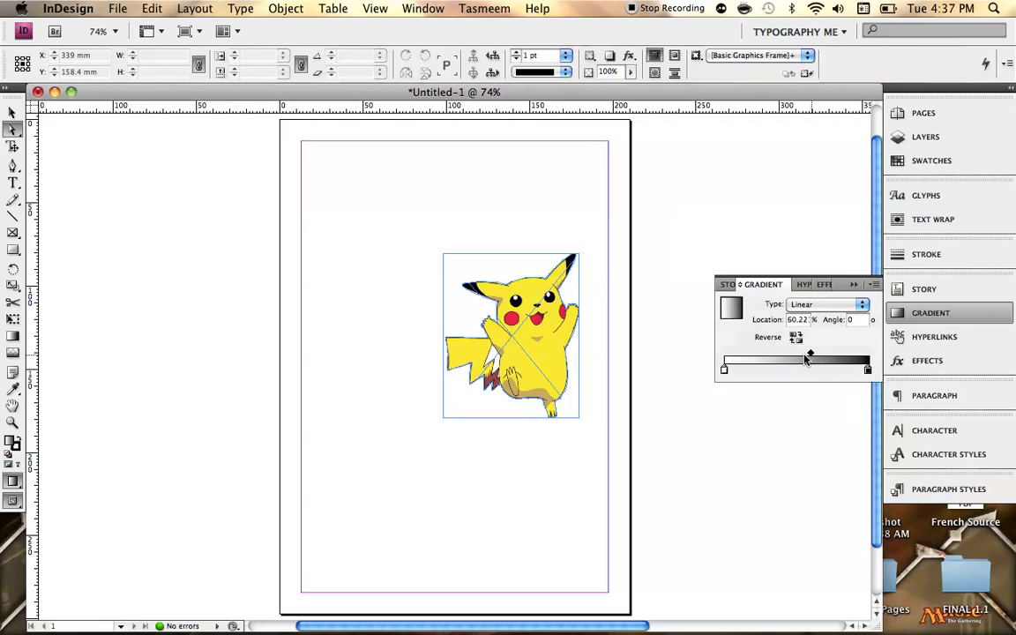
{"action": "left_click_drag", "start_coordinate": [808, 356], "coordinate": [785, 357]}
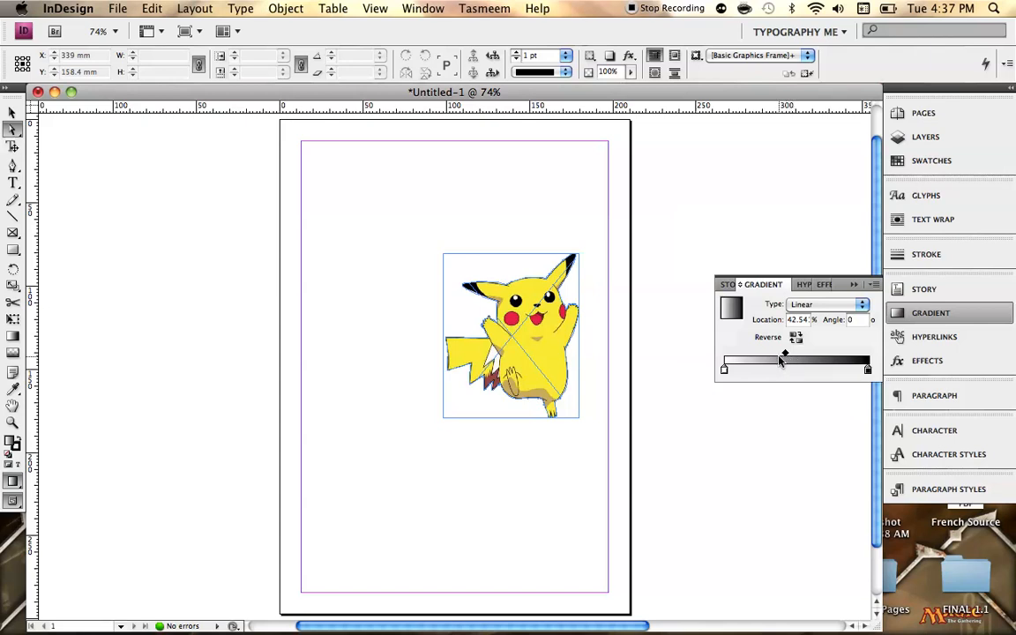
{"action": "left_click_drag", "start_coordinate": [783, 360], "coordinate": [723, 369]}
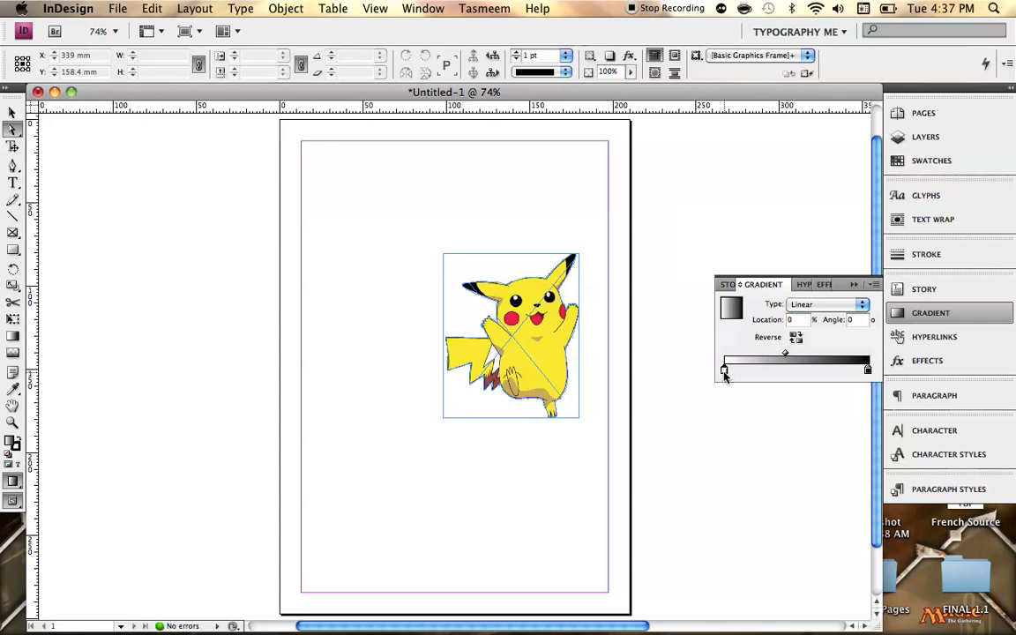
{"action": "left_click_drag", "start_coordinate": [725, 370], "coordinate": [785, 371]}
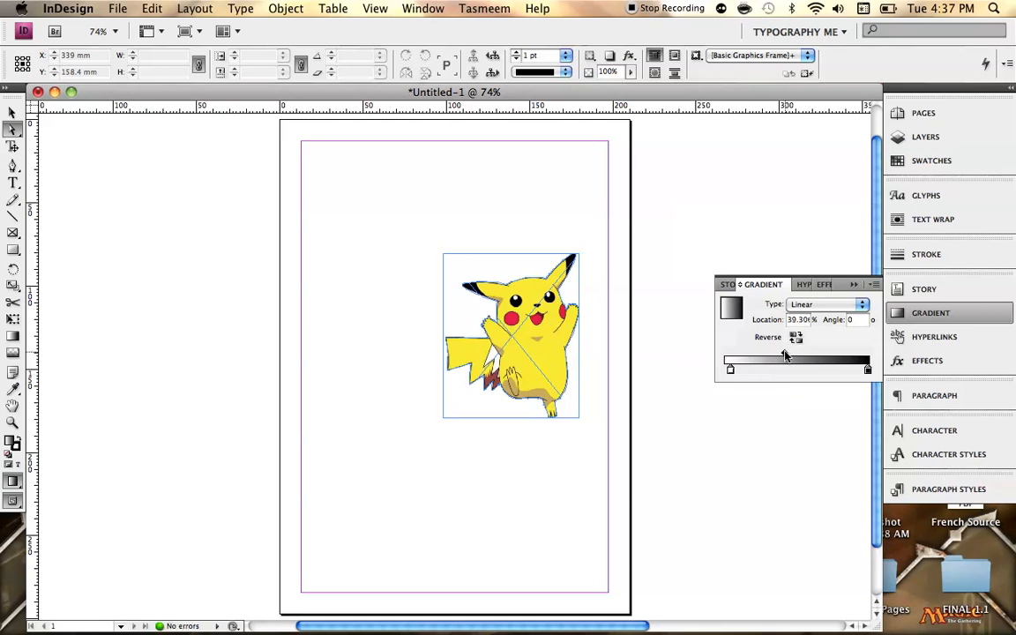
{"action": "left_click_drag", "start_coordinate": [793, 360], "coordinate": [780, 360]}
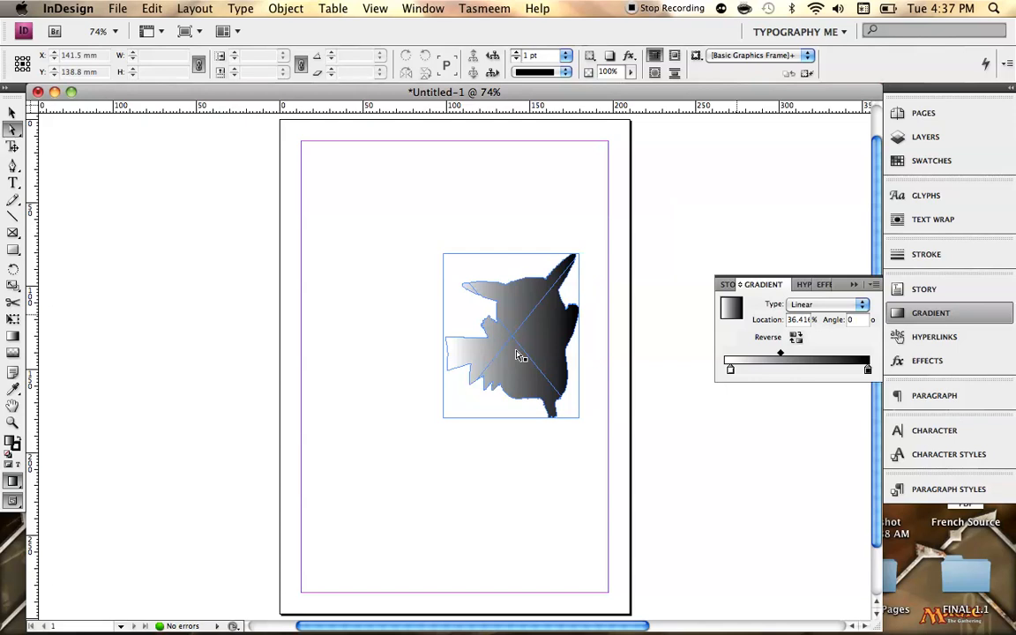
{"action": "mouse_move", "coordinate": [92, 297]}
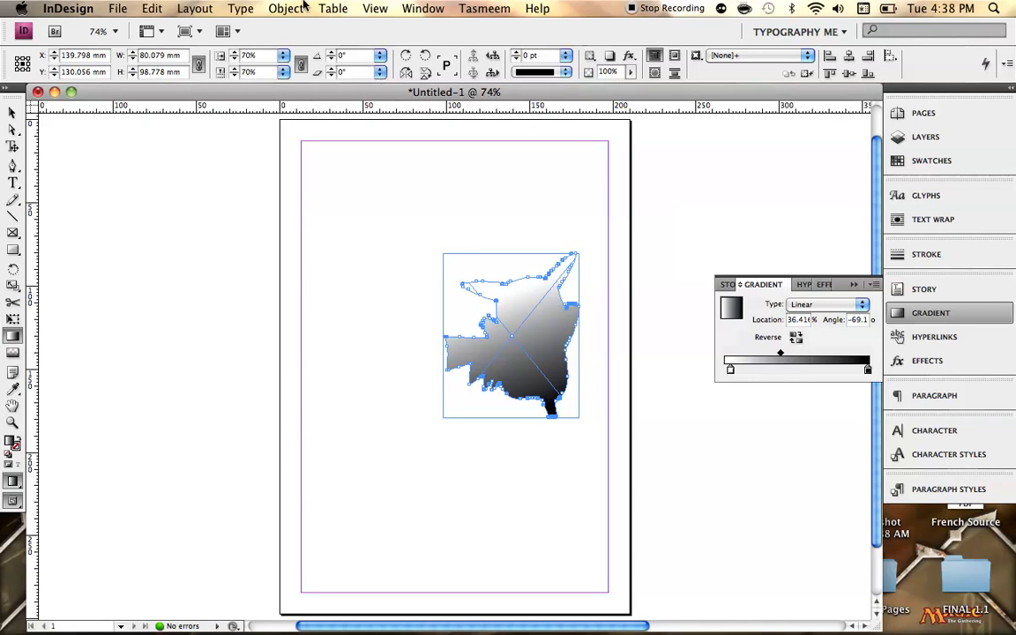
Apply a Basic Feather of 6 mm width, 8% choke, Diffused corners and 5% noise to the silhouette.
{"action": "left_click", "coordinate": [286, 7]}
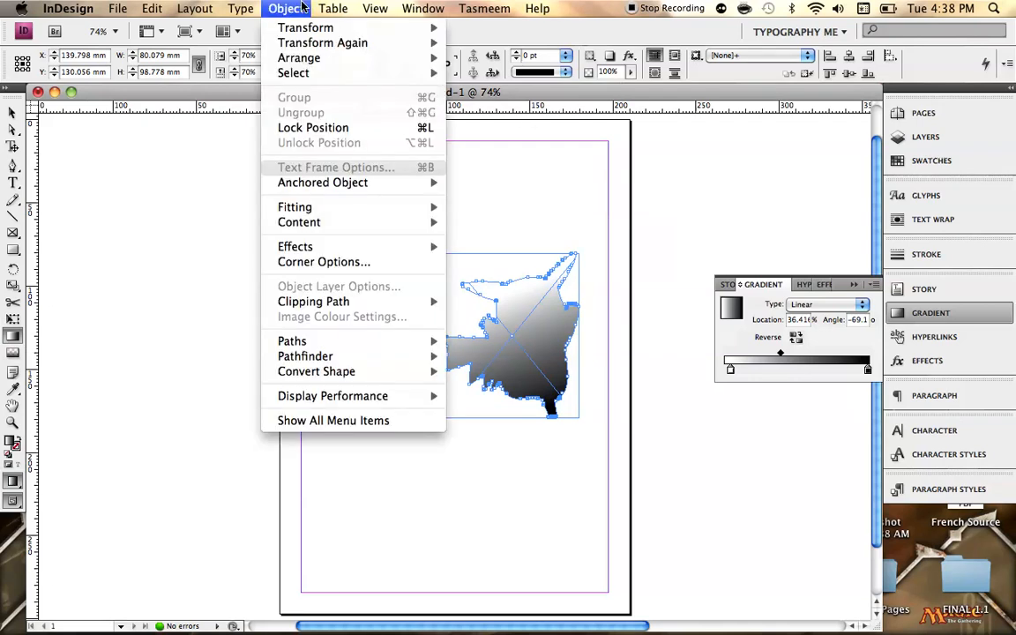
{"action": "mouse_move", "coordinate": [314, 127]}
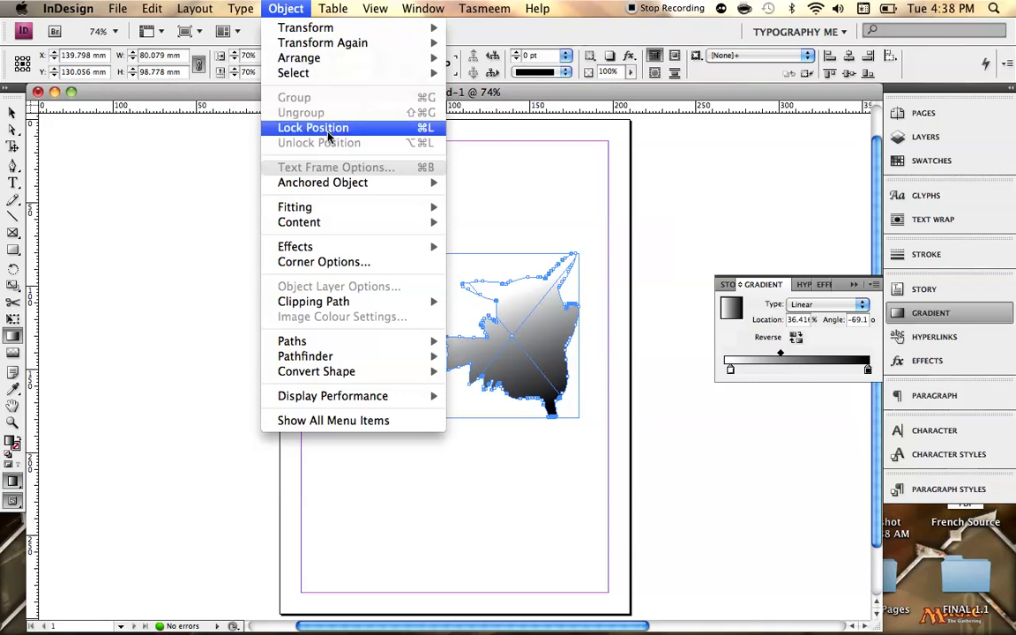
{"action": "mouse_move", "coordinate": [297, 247]}
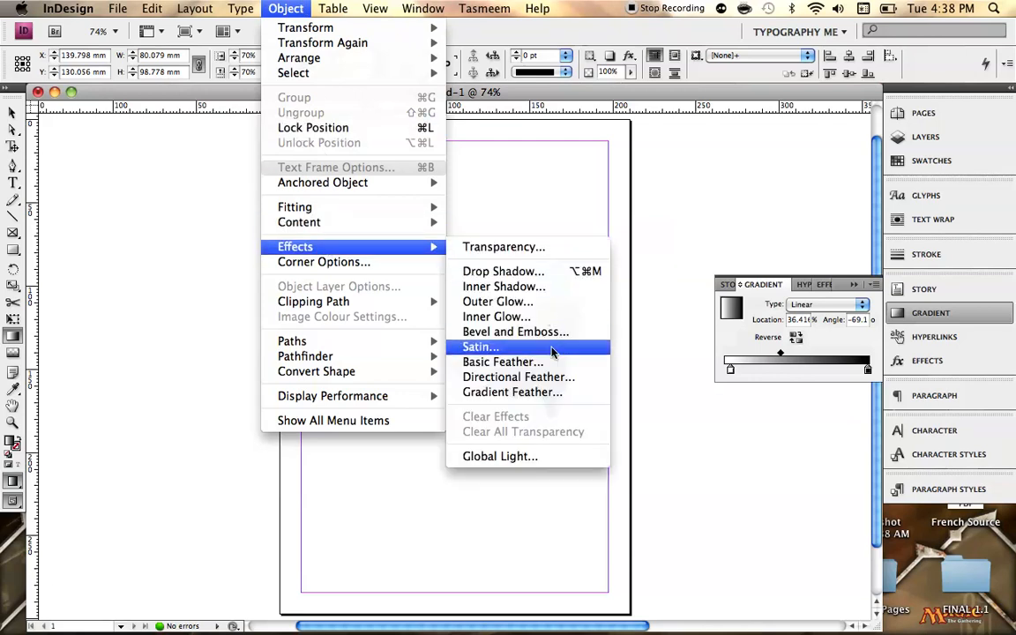
{"action": "left_click", "coordinate": [503, 362]}
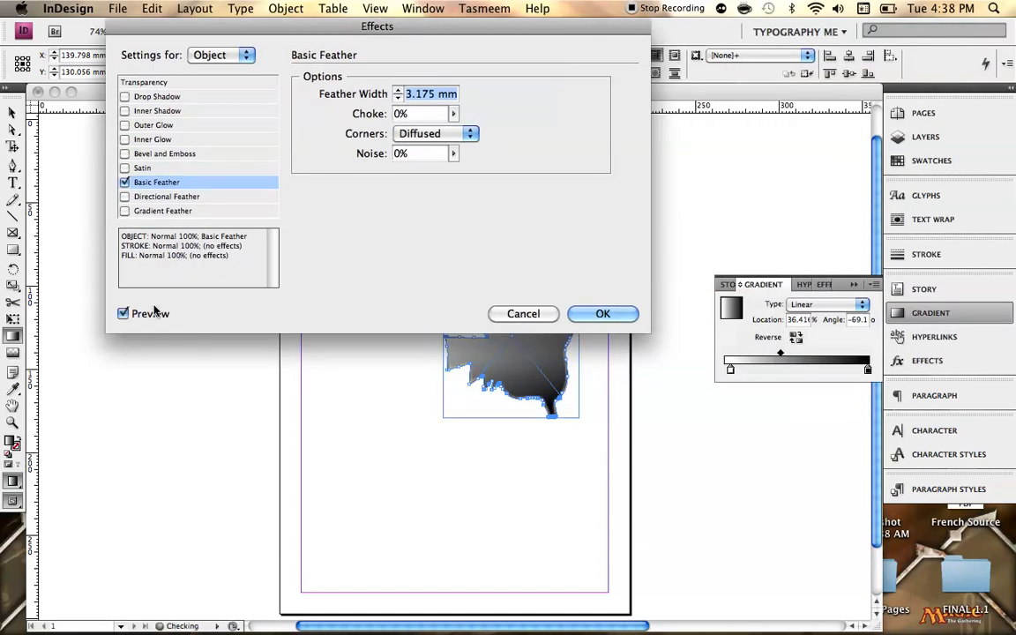
{"action": "left_click", "coordinate": [483, 7]}
{"action": "type", "text": "6"}
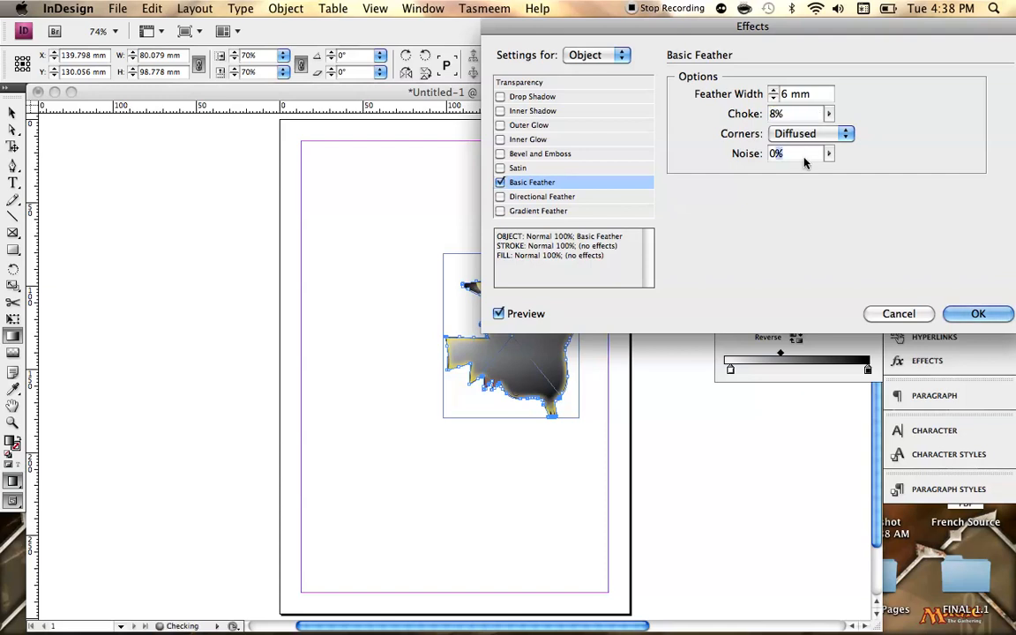
{"action": "type", "text": "5"}
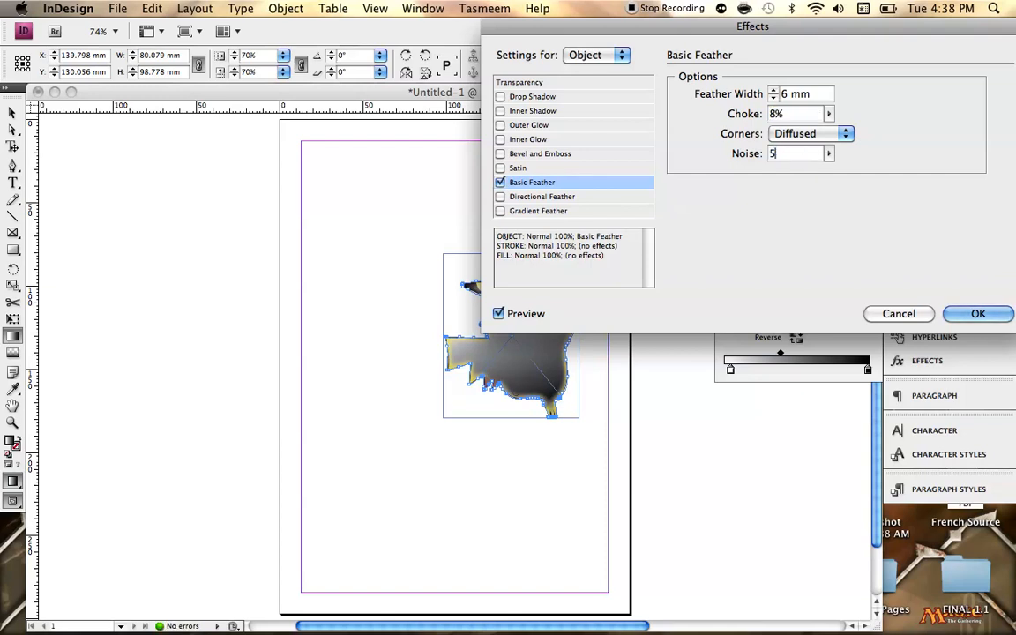
{"action": "left_click", "coordinate": [810, 134]}
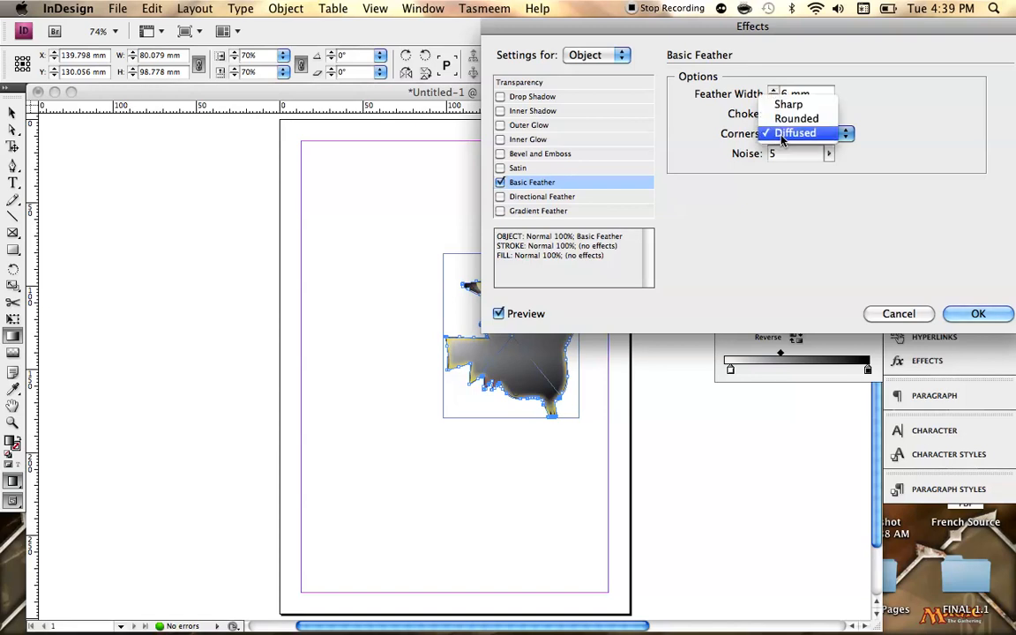
{"action": "left_click", "coordinate": [793, 134]}
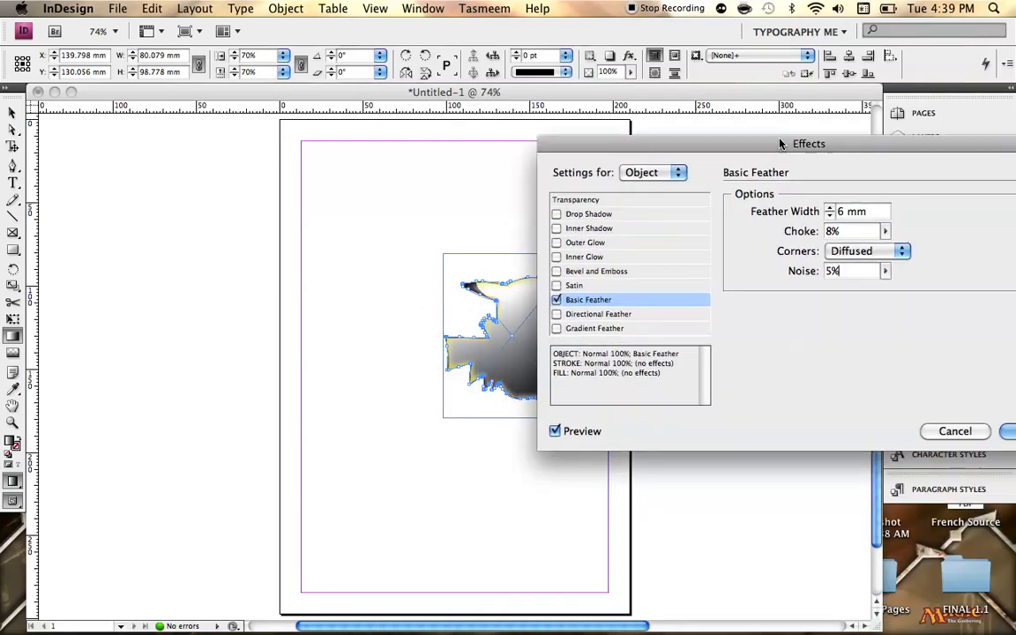
{"action": "left_click_drag", "start_coordinate": [808, 143], "coordinate": [699, 273]}
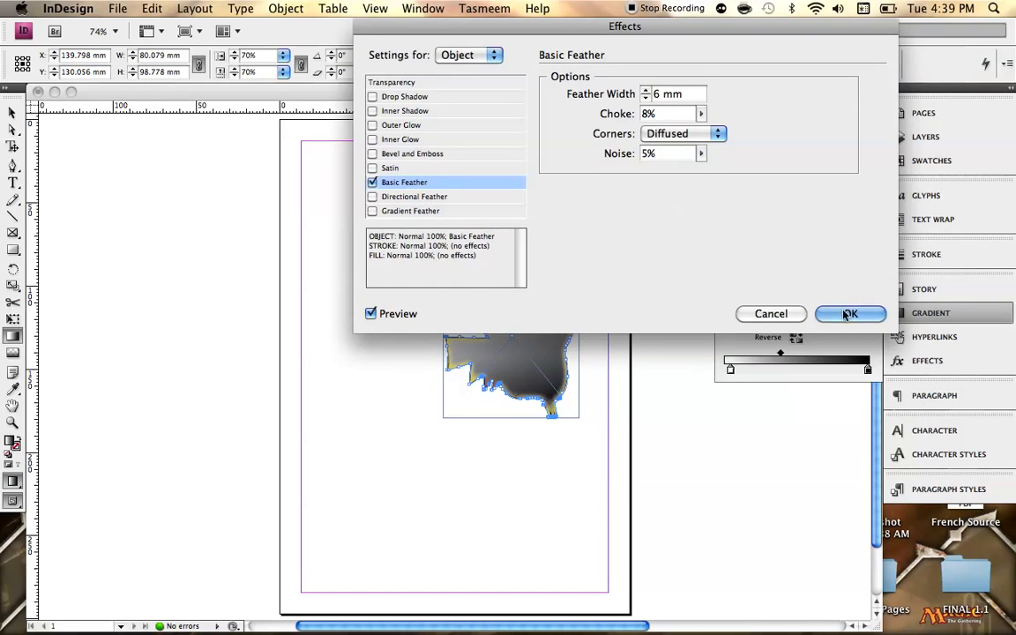
{"action": "left_click", "coordinate": [851, 314]}
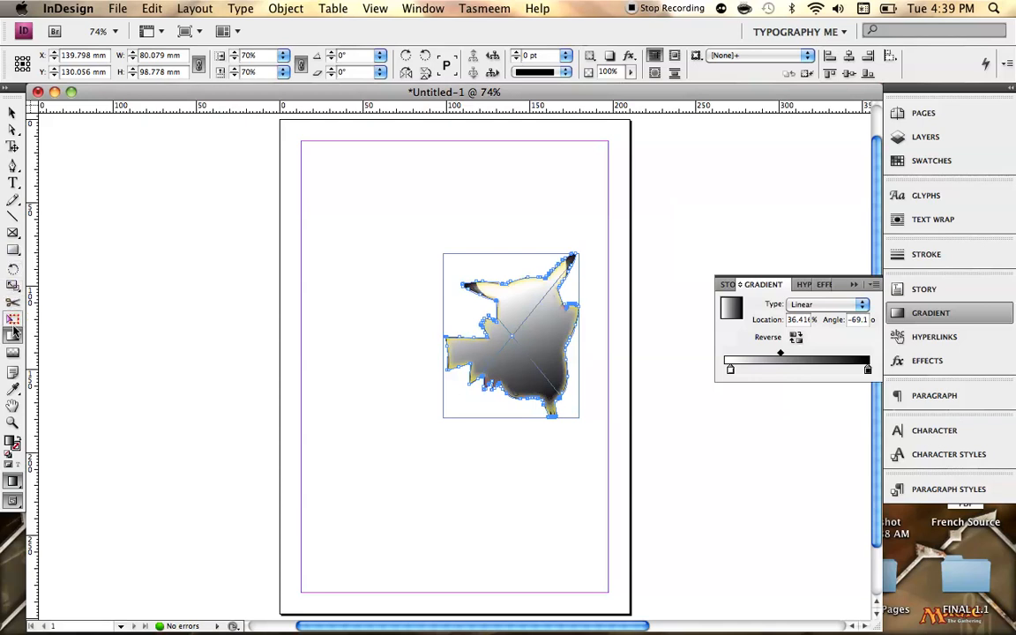
{"action": "mouse_move", "coordinate": [12, 320]}
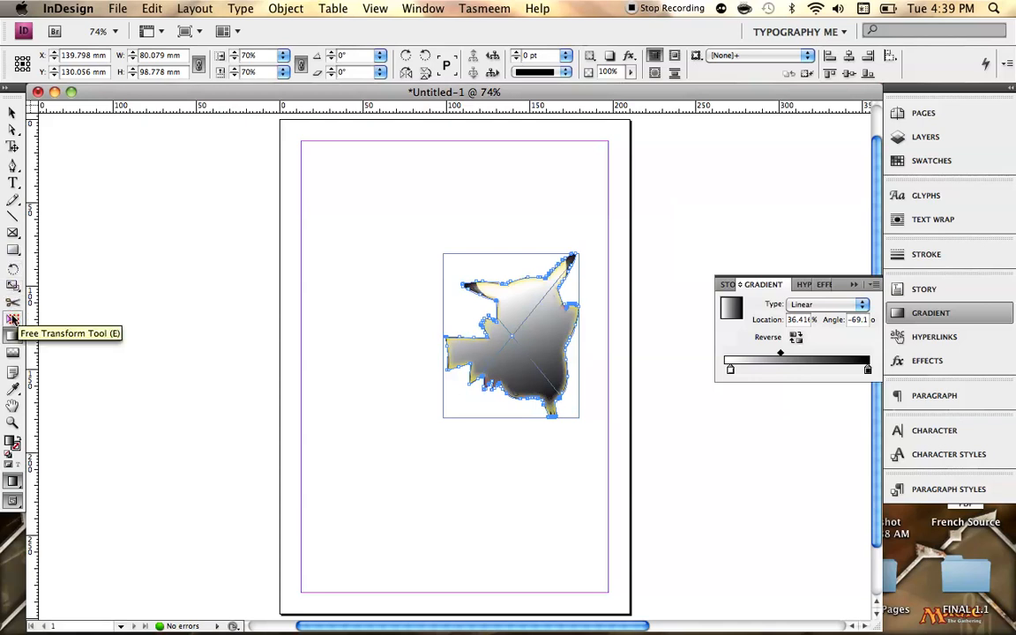
Skew and stretch the feathered shadow leftward from Pikachu's base with the Free Transform Tool.
{"action": "left_click", "coordinate": [14, 319]}
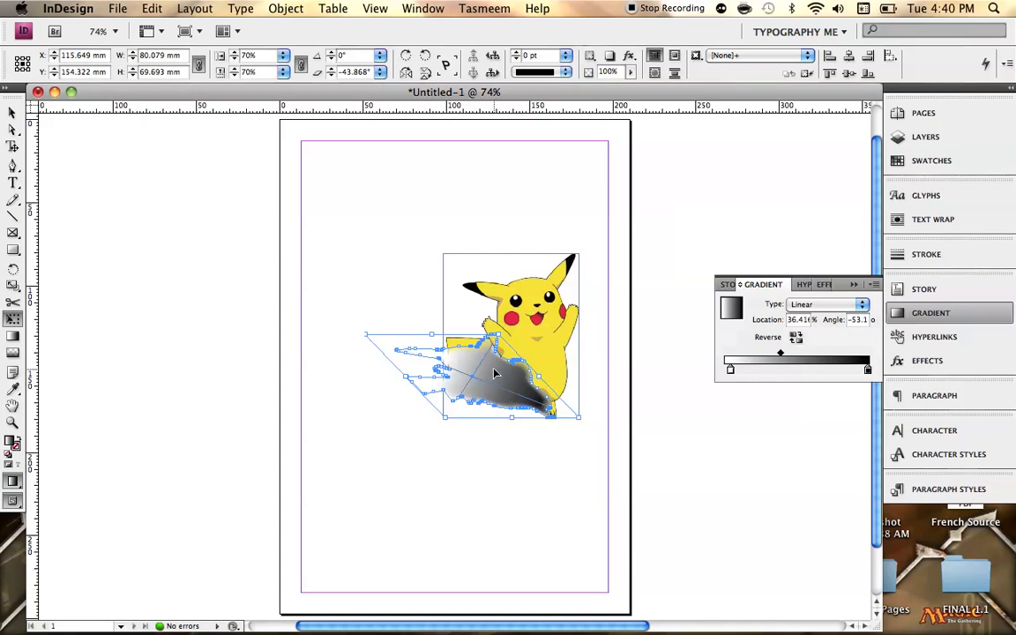
Send the shadow shape to the back so Pikachu sits in front of it.
{"action": "right_click", "coordinate": [494, 371]}
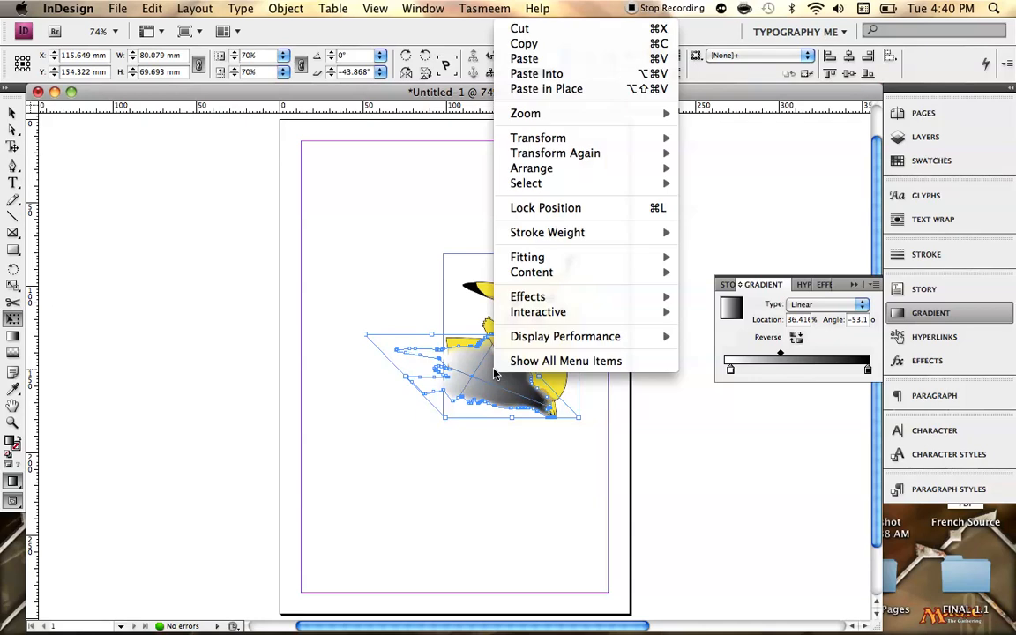
{"action": "mouse_move", "coordinate": [556, 88]}
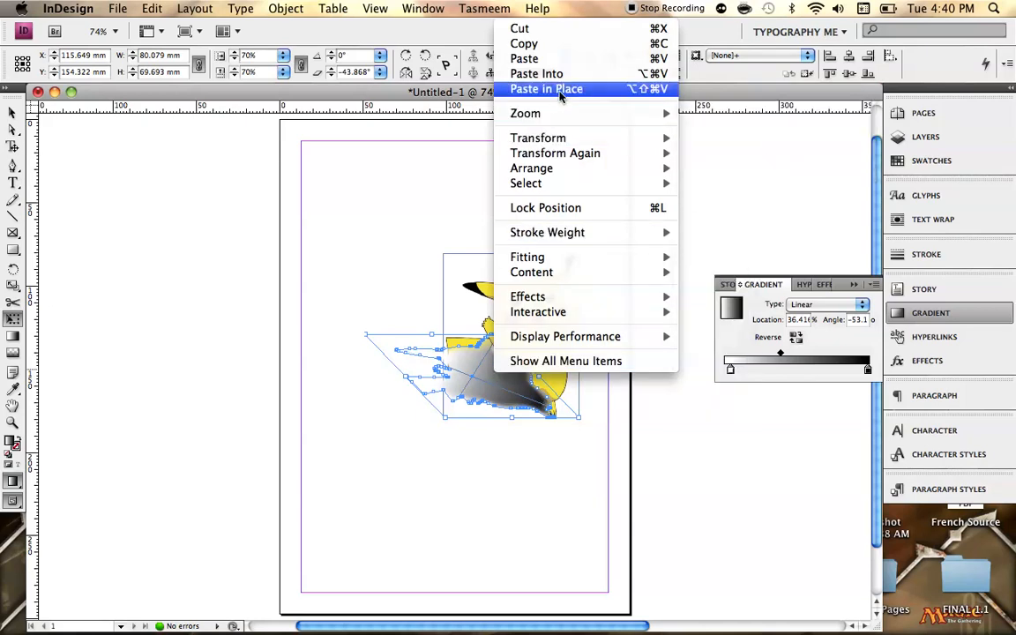
{"action": "mouse_move", "coordinate": [572, 26]}
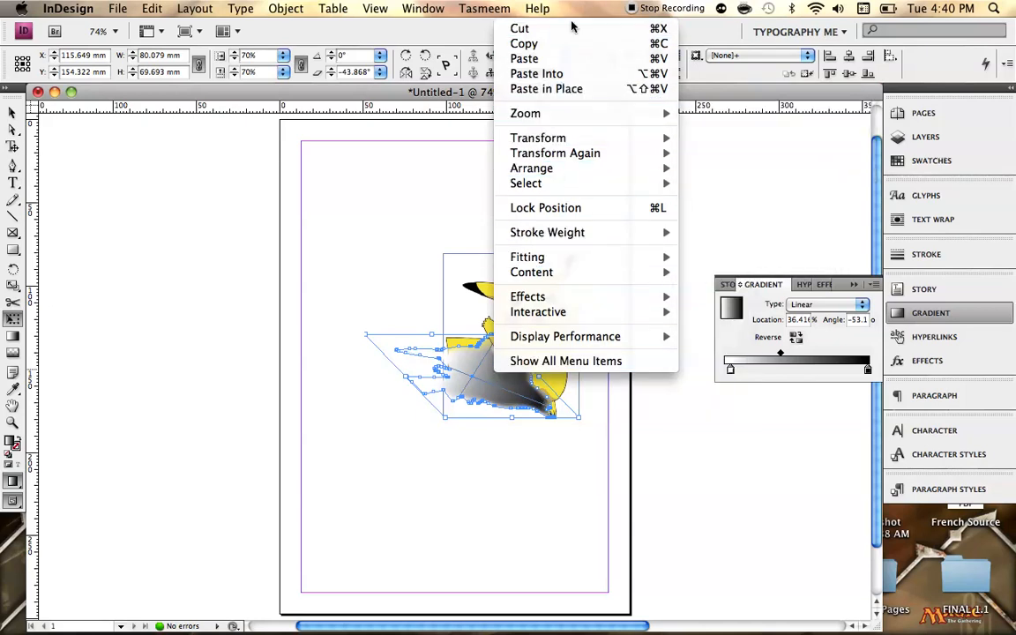
{"action": "left_click", "coordinate": [14, 113]}
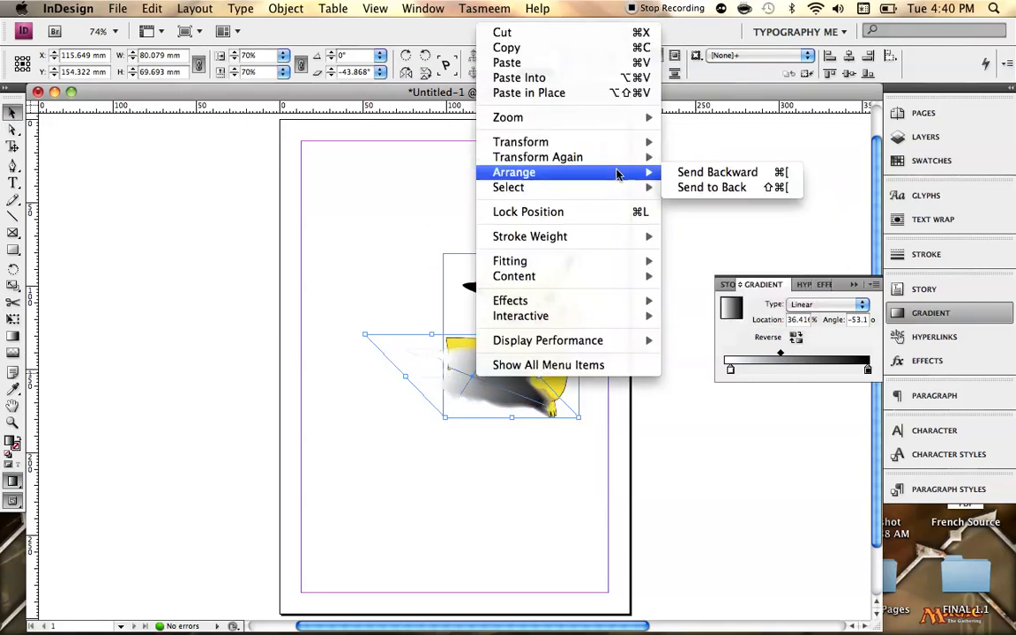
{"action": "left_click", "coordinate": [711, 187]}
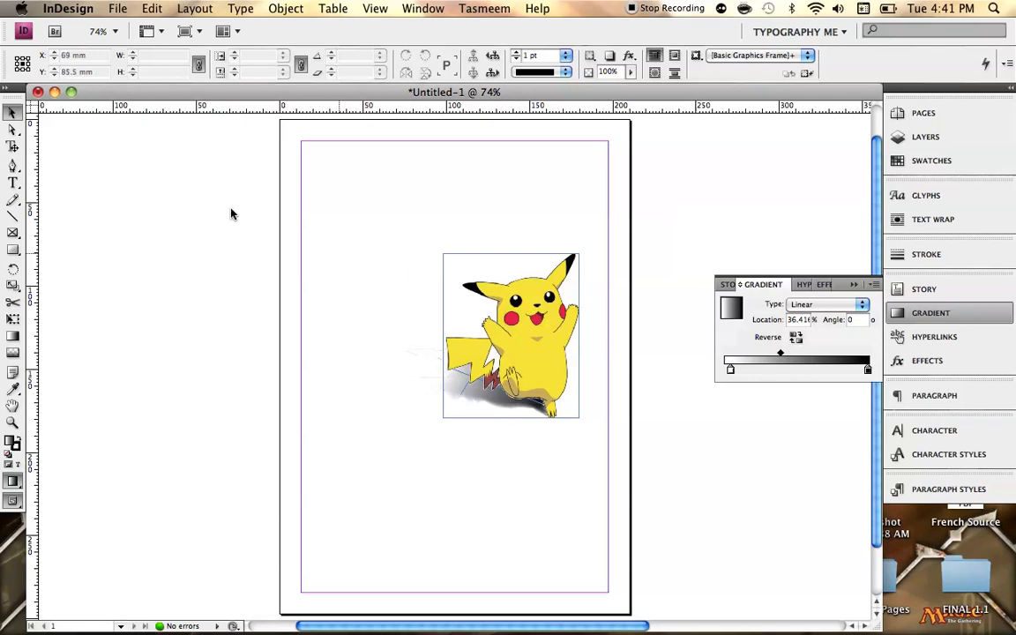
Export the page to the Desktop as an Adobe PDF named for Pikachu with High Quality Print settings.
{"action": "left_click", "coordinate": [116, 7]}
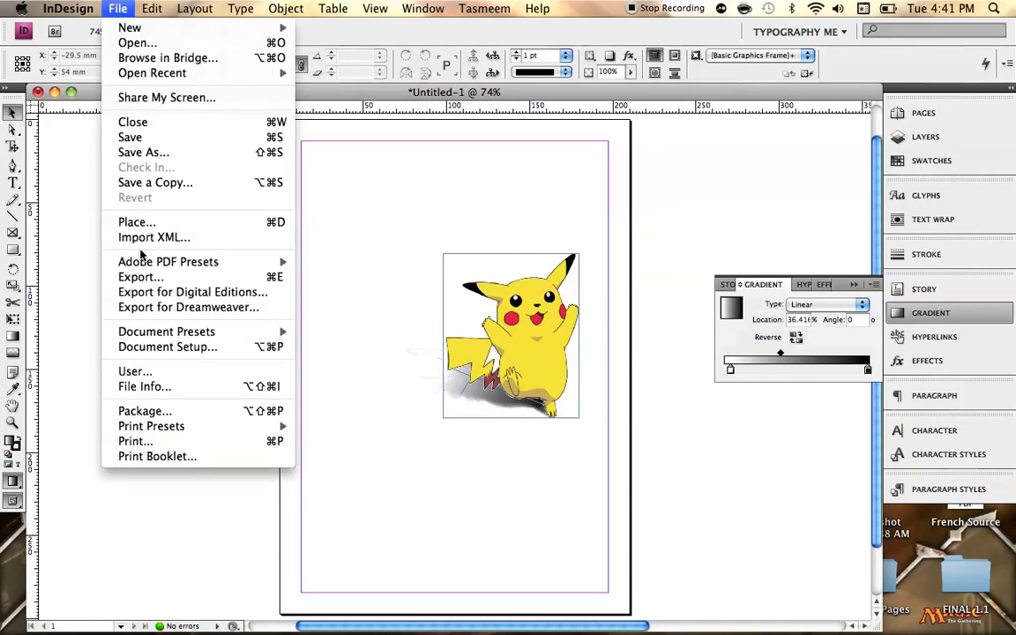
{"action": "left_click", "coordinate": [141, 277]}
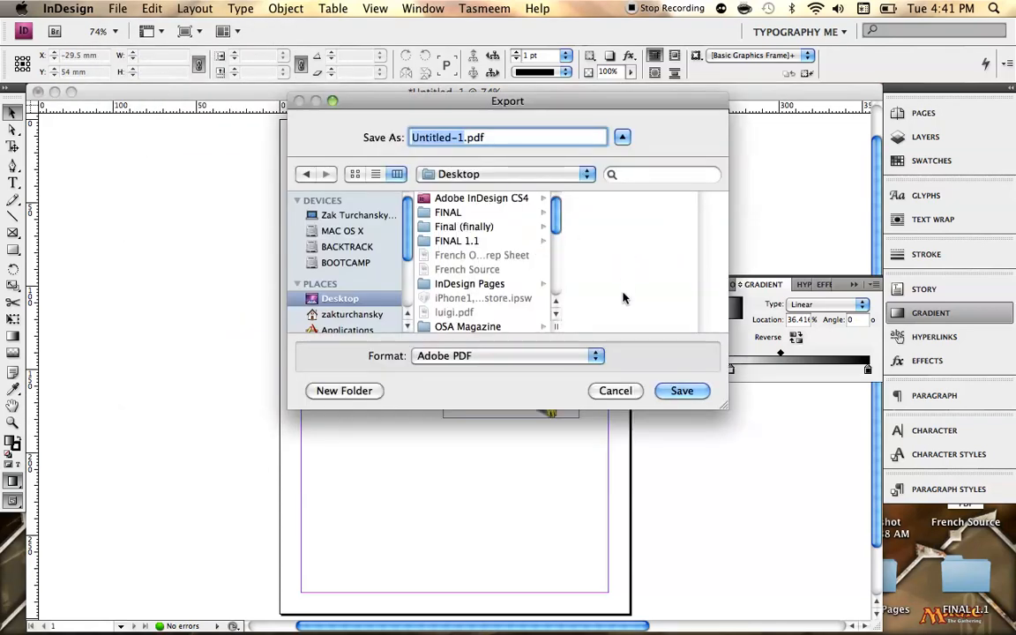
{"action": "type", "text": "pikac.pdf"}
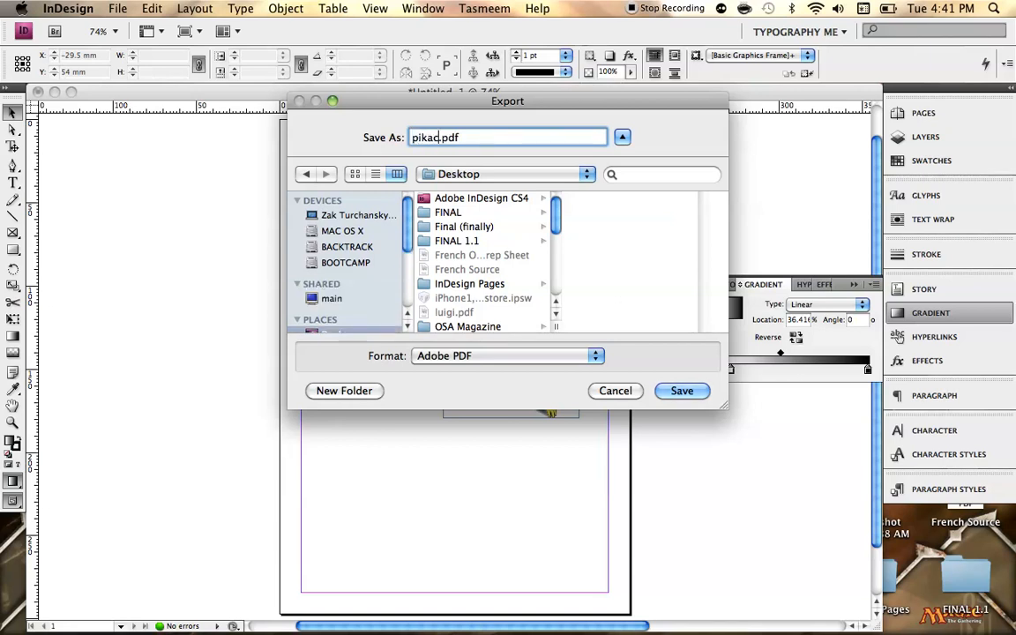
{"action": "left_click", "coordinate": [681, 391]}
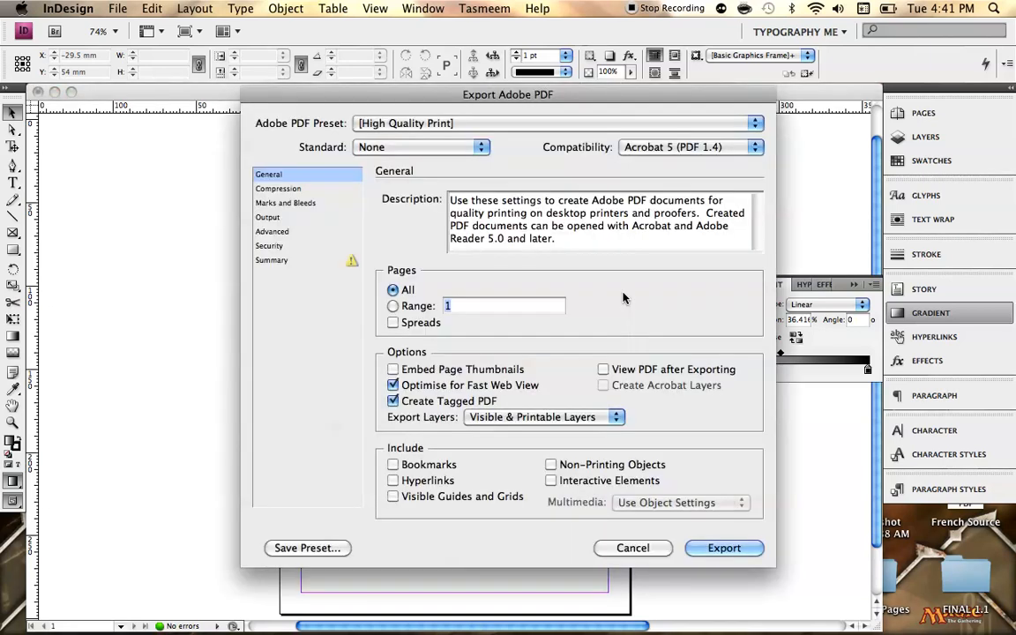
{"action": "left_click", "coordinate": [632, 547]}
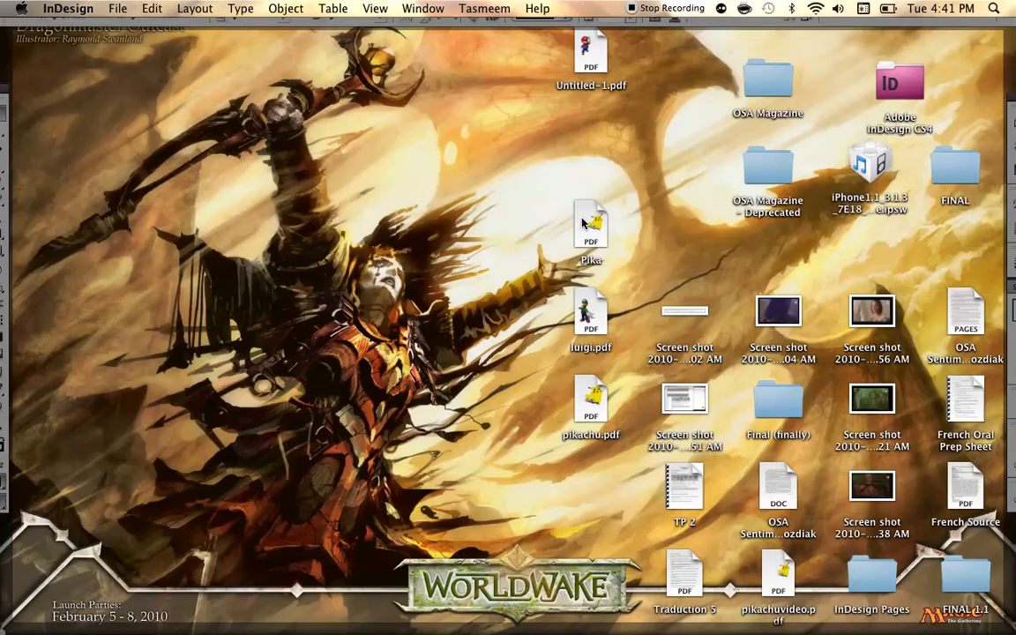
{"action": "mouse_move", "coordinate": [697, 324]}
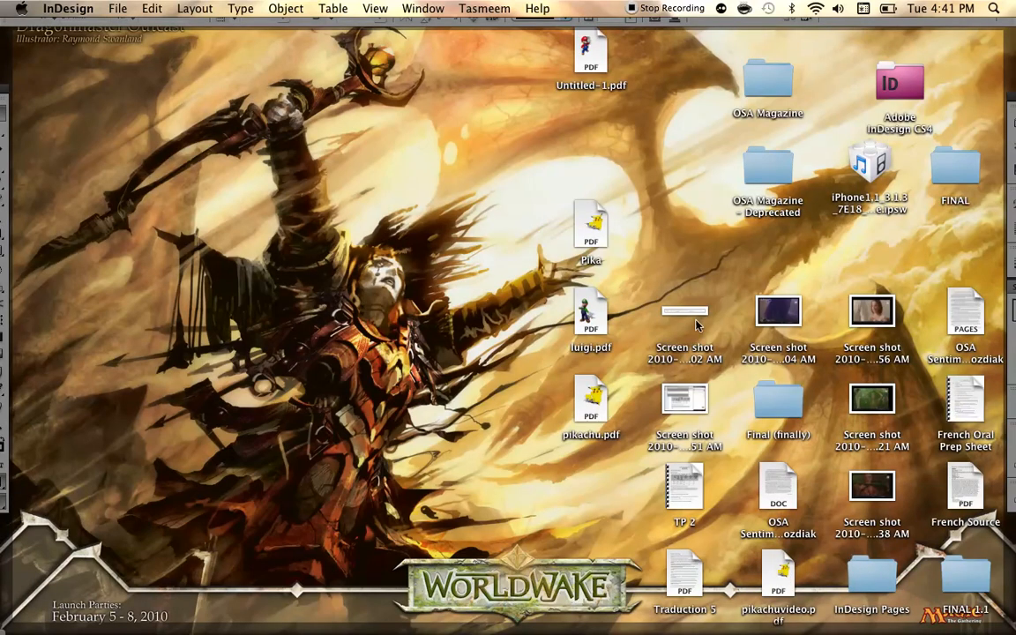
Open the exported Pikachu PDF from the desktop in Preview to inspect the shadow.
{"action": "double_click", "coordinate": [778, 582]}
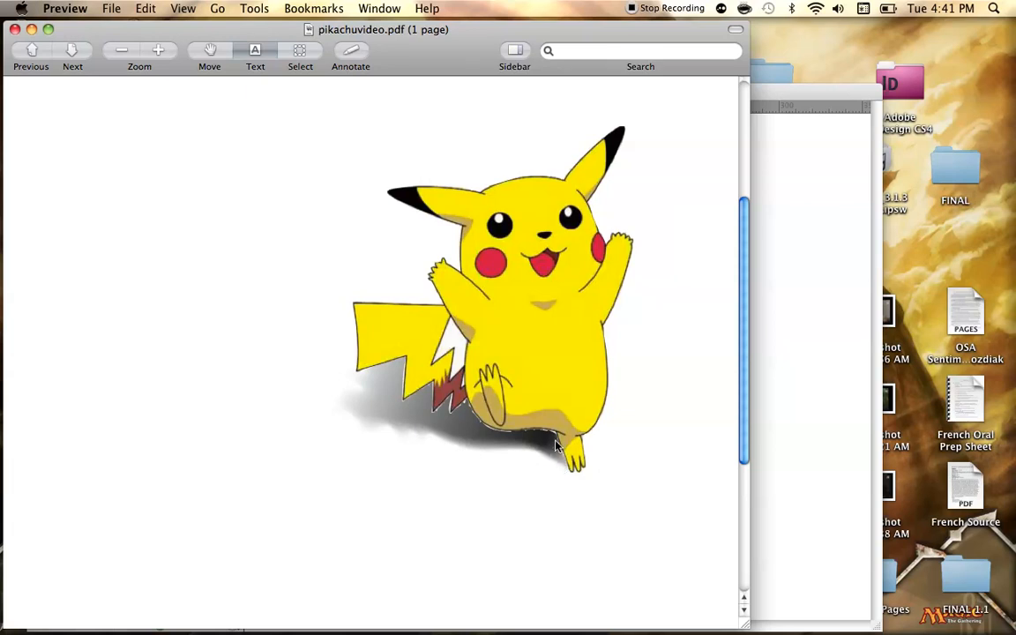
{"action": "mouse_move", "coordinate": [300, 263]}
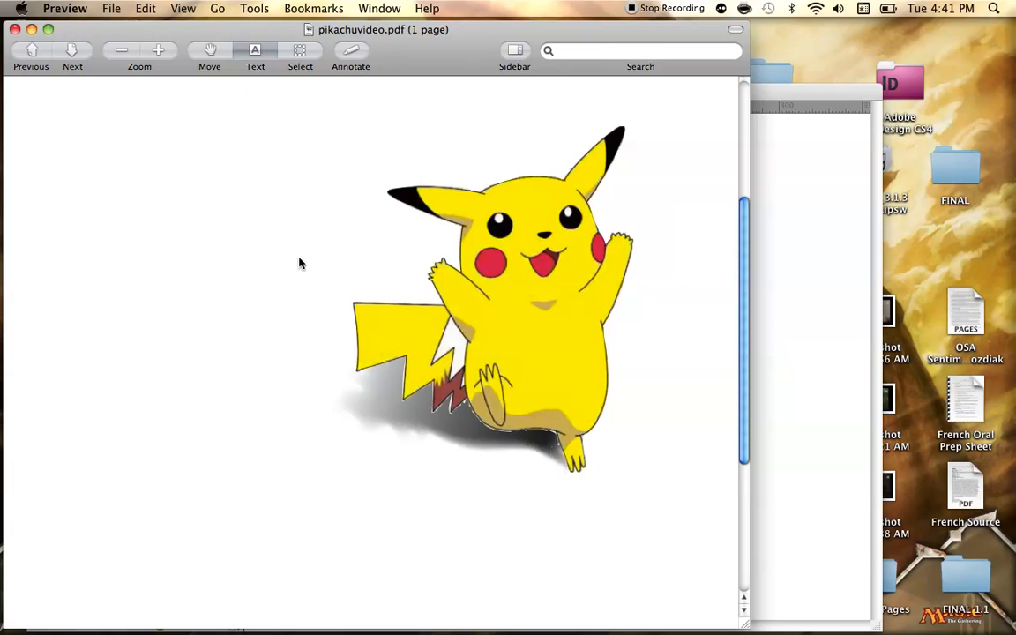
{"action": "mouse_move", "coordinate": [444, 430]}
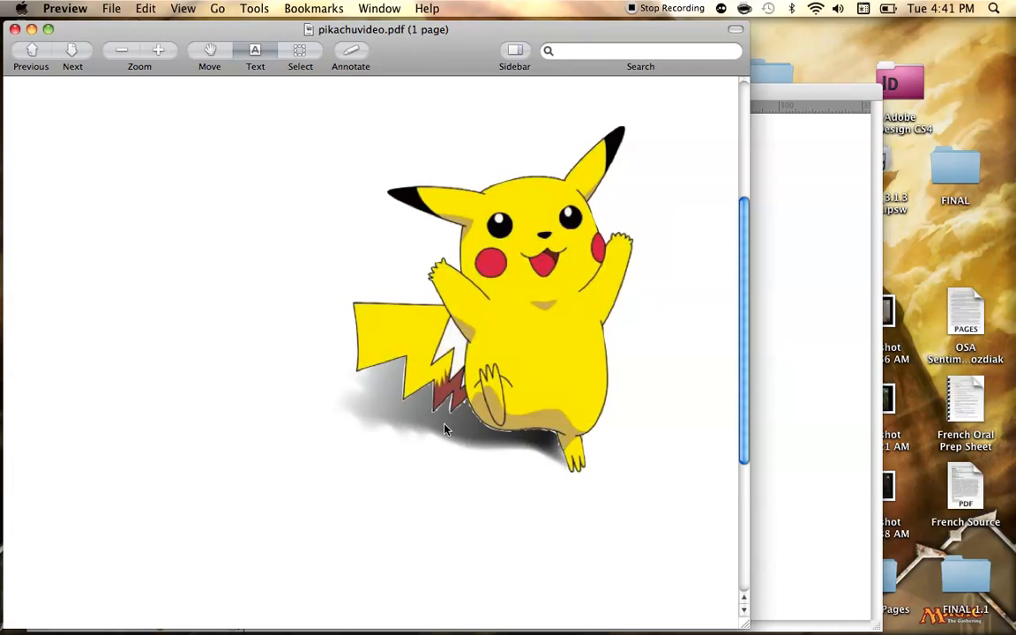
{"action": "mouse_move", "coordinate": [427, 420]}
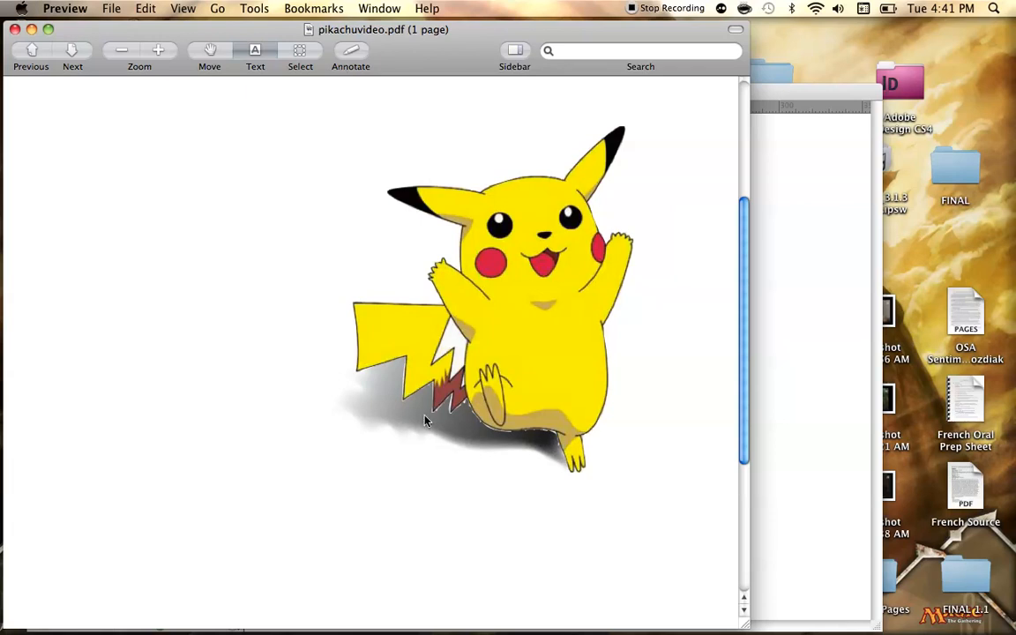
{"action": "mouse_move", "coordinate": [358, 515]}
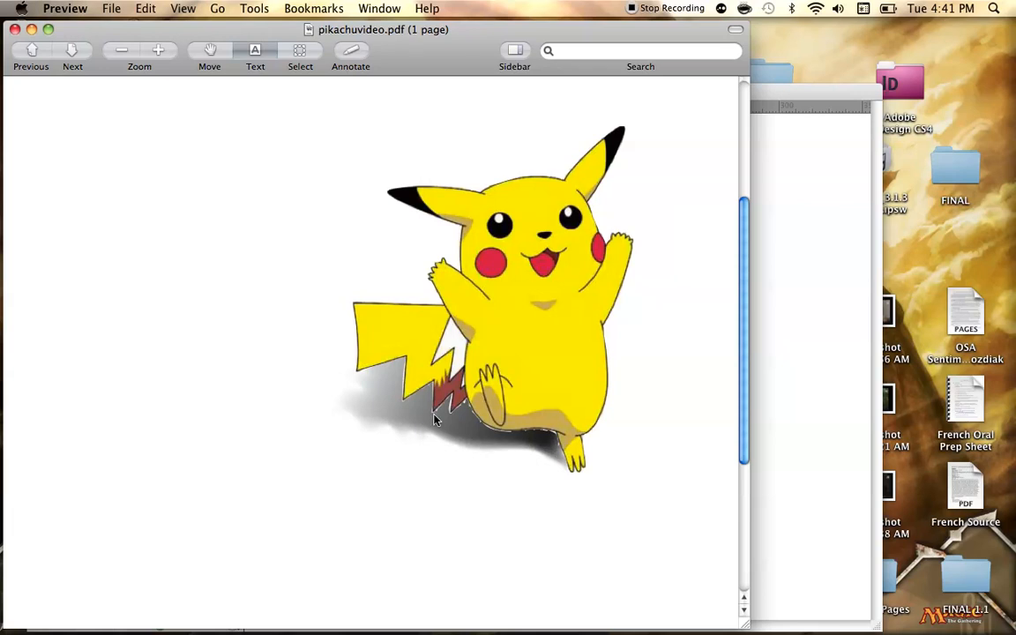
{"action": "mouse_move", "coordinate": [402, 313]}
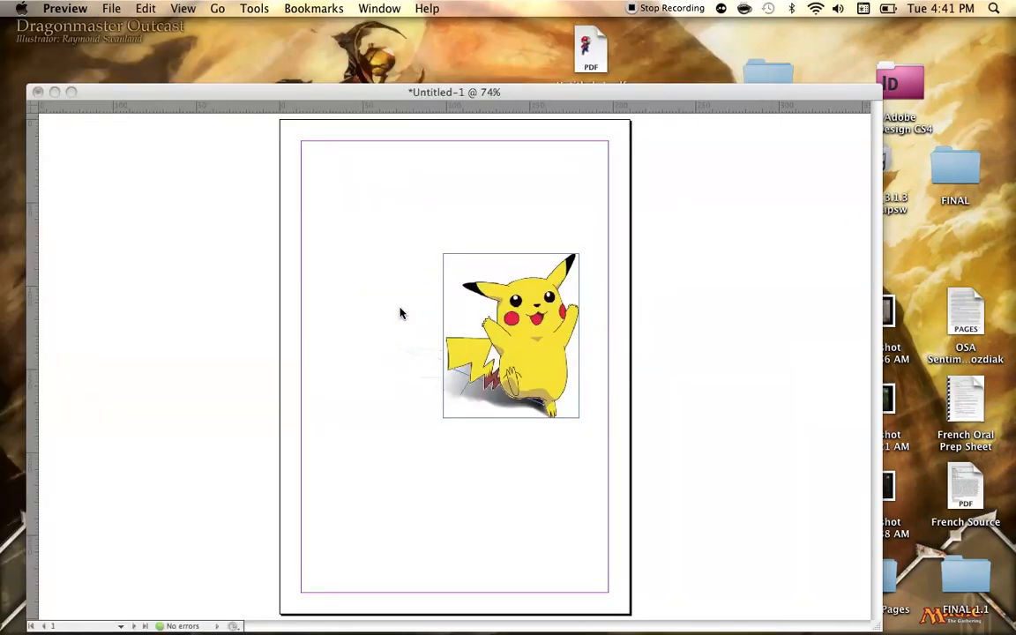
{"action": "mouse_move", "coordinate": [580, 173]}
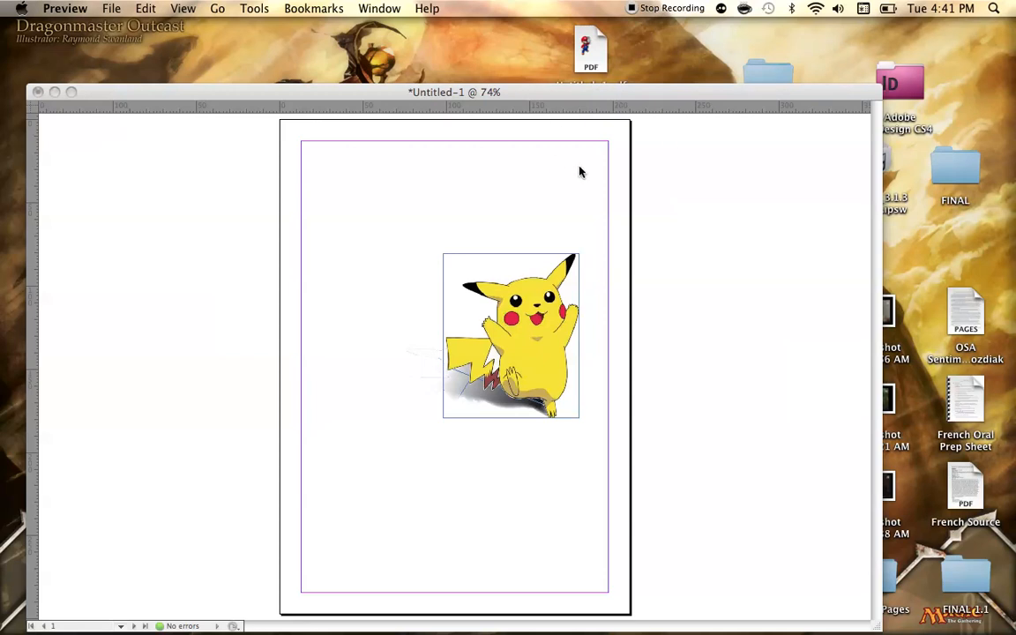